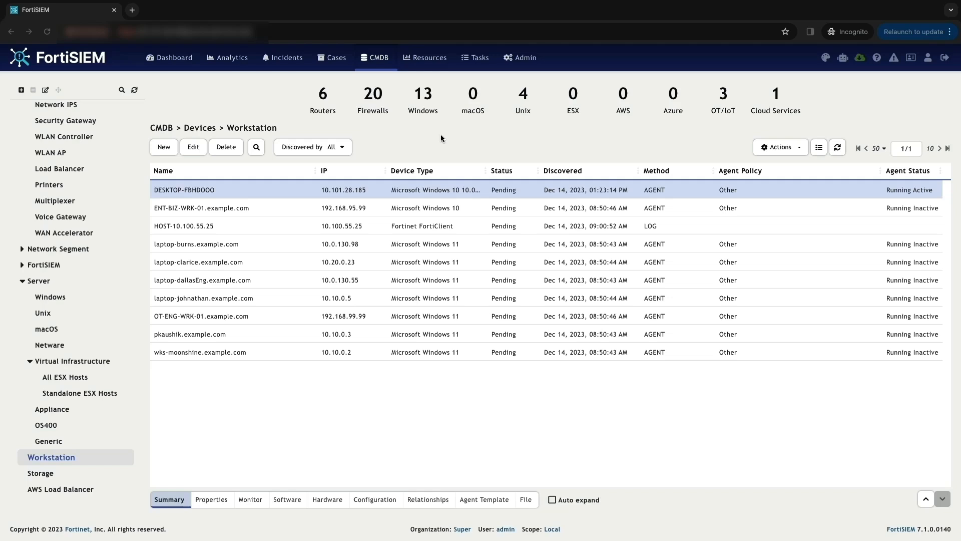
mouse_move(398, 148)
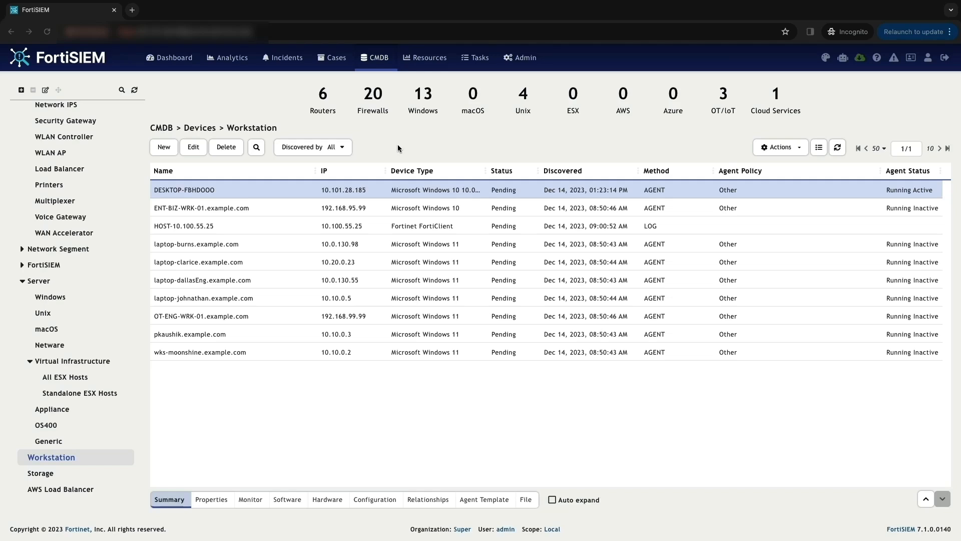
mouse_move(197, 197)
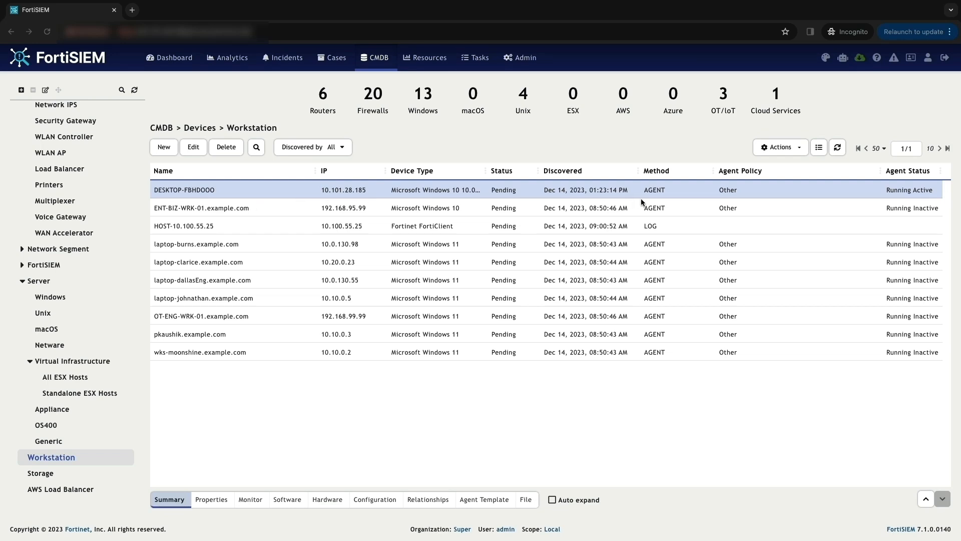
mouse_move(930, 197)
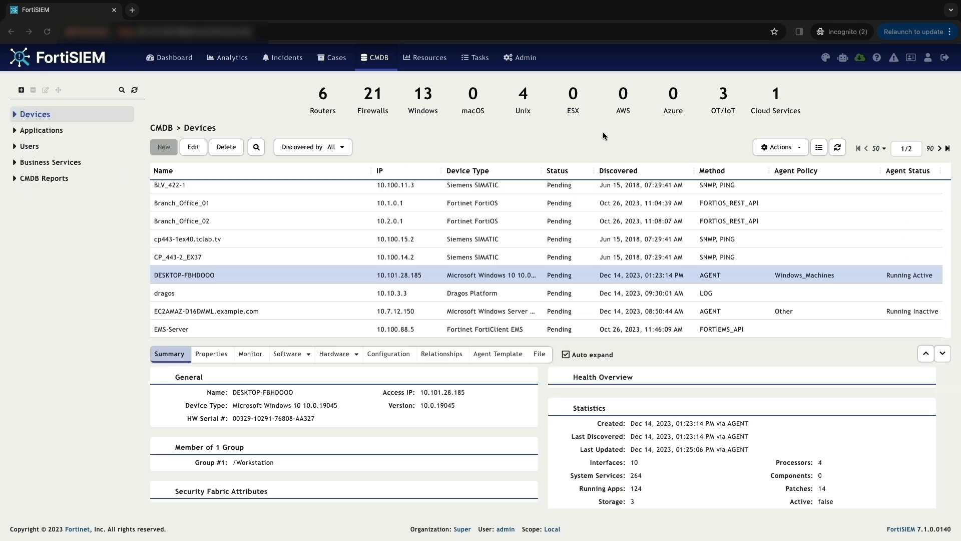
Review DESKTOP-FBHDOOO's Installed Software and Windows Services, then return to the Workstation list
scroll(down, 3)
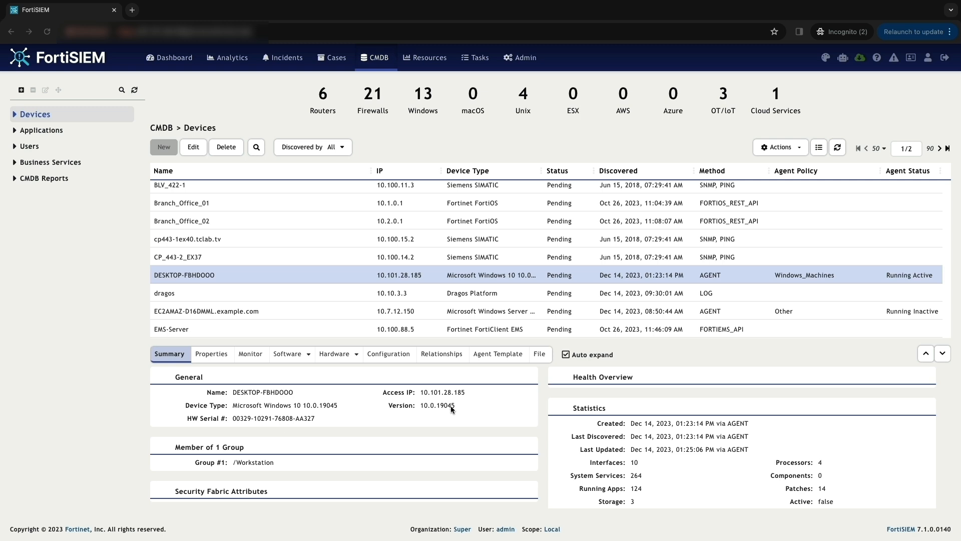
click(288, 354)
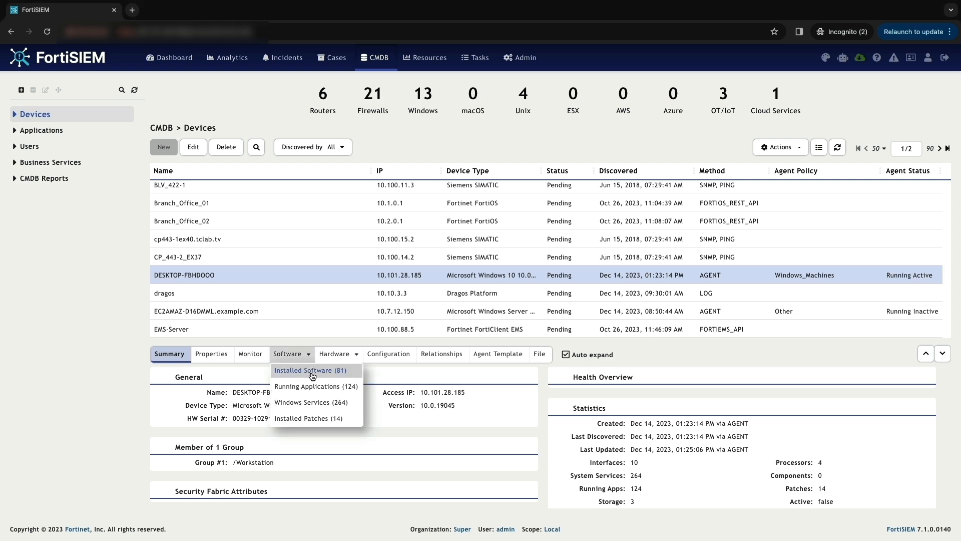
click(312, 369)
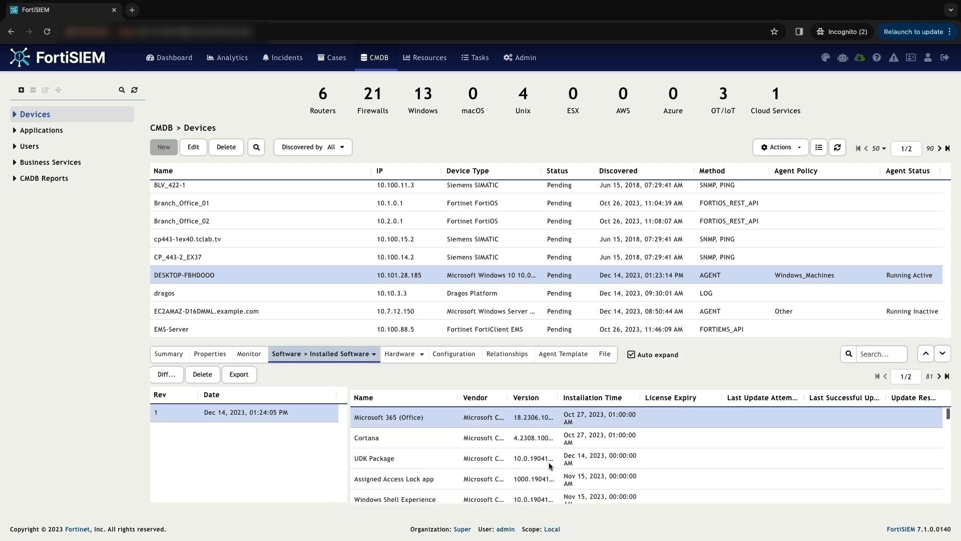
scroll(down, 3)
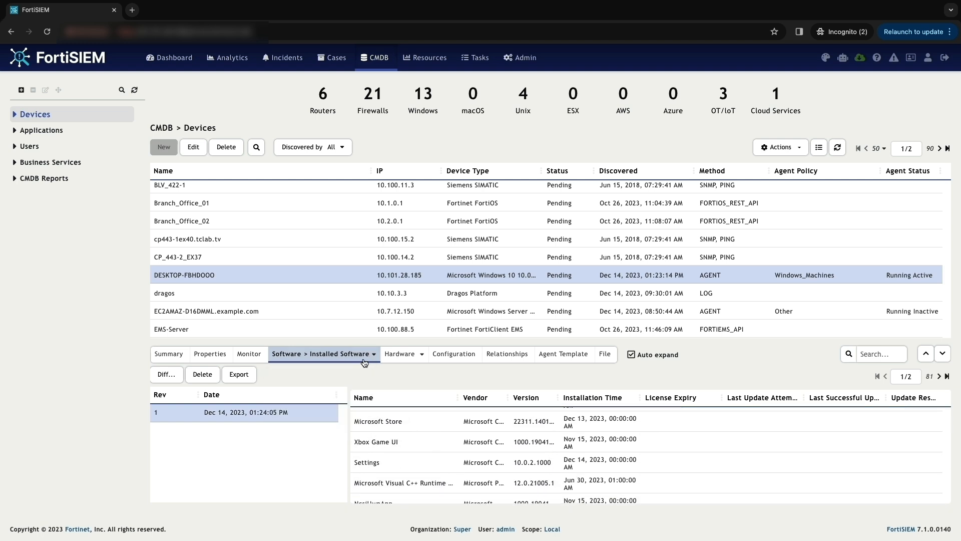
click(324, 354)
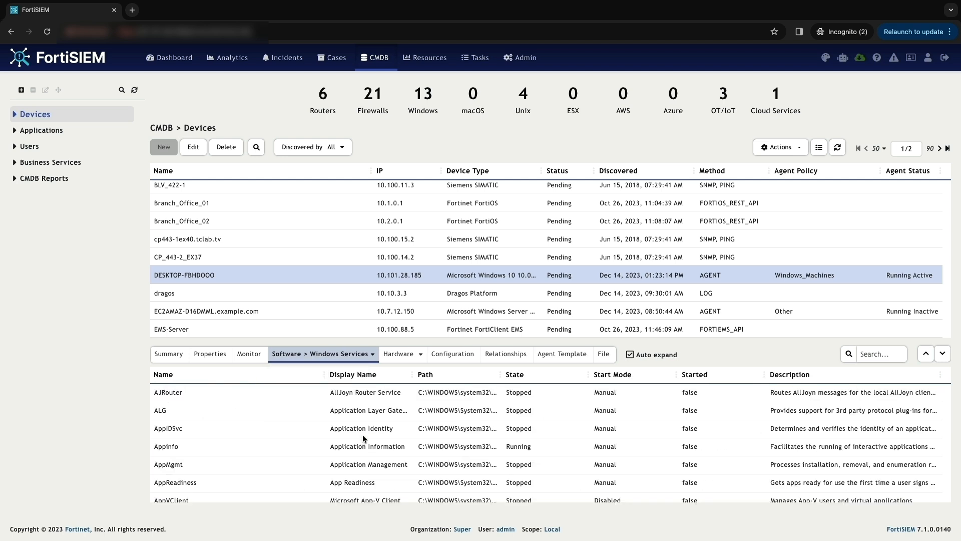
click(51, 457)
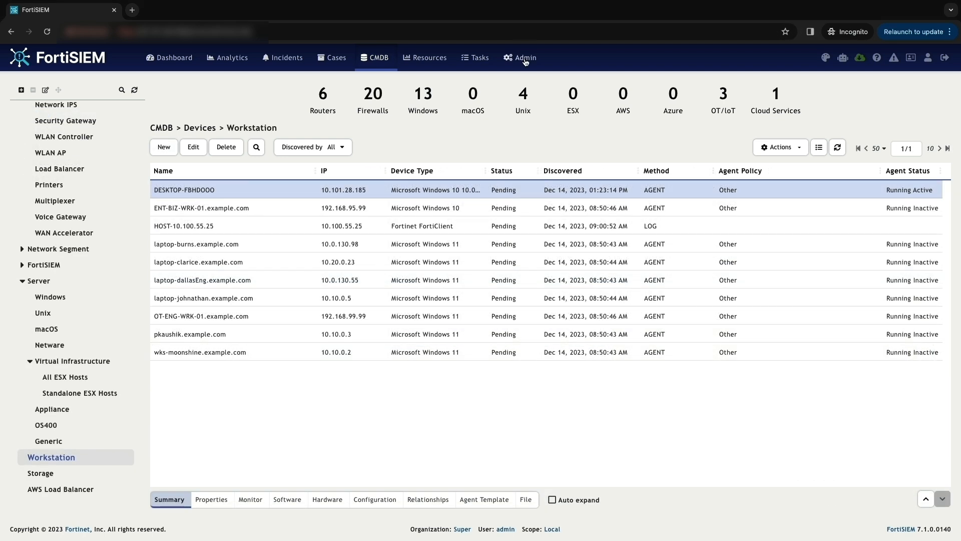
Start a new Windows agent template named OSQuery_Windows_Template with its description
click(524, 58)
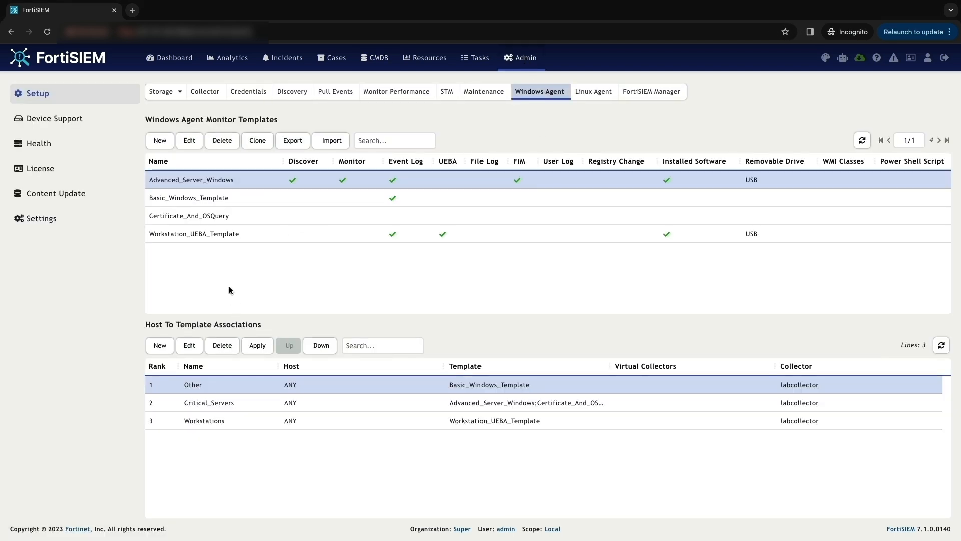
click(159, 140)
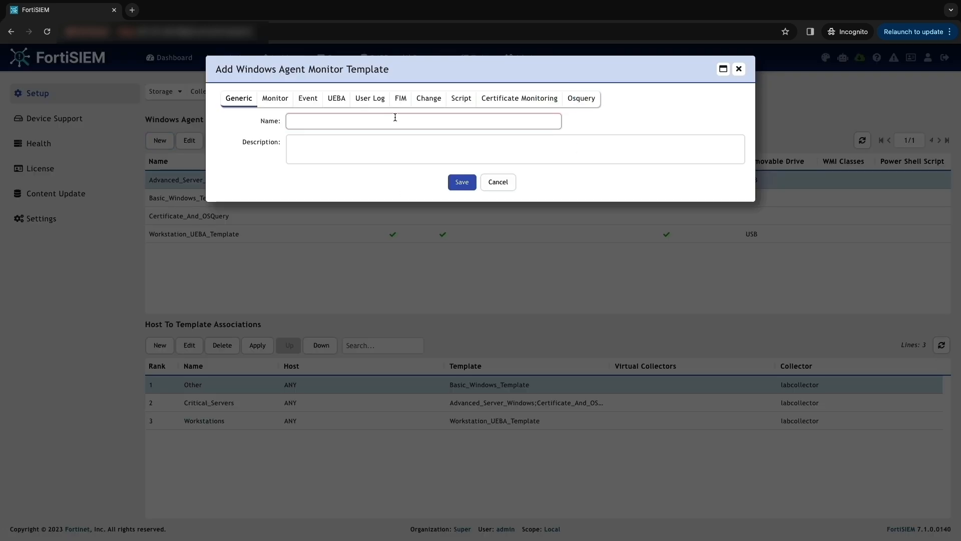
text(OSQuery_Windows_Template)
click(515, 148)
text(To run OSQuery)
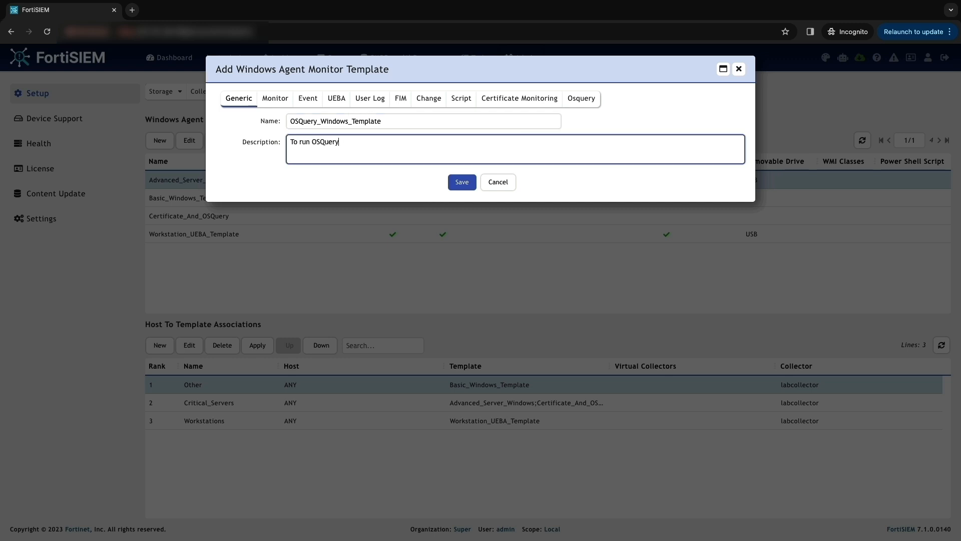
text(on Windows)
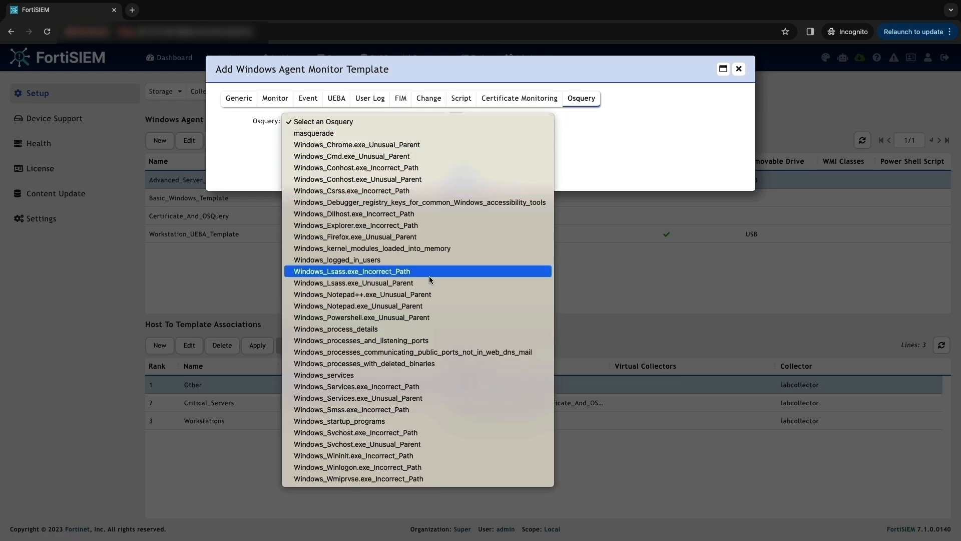
Add the Windows_process_details, Windows_services and Windows_startup_programs queries and save the template
click(336, 329)
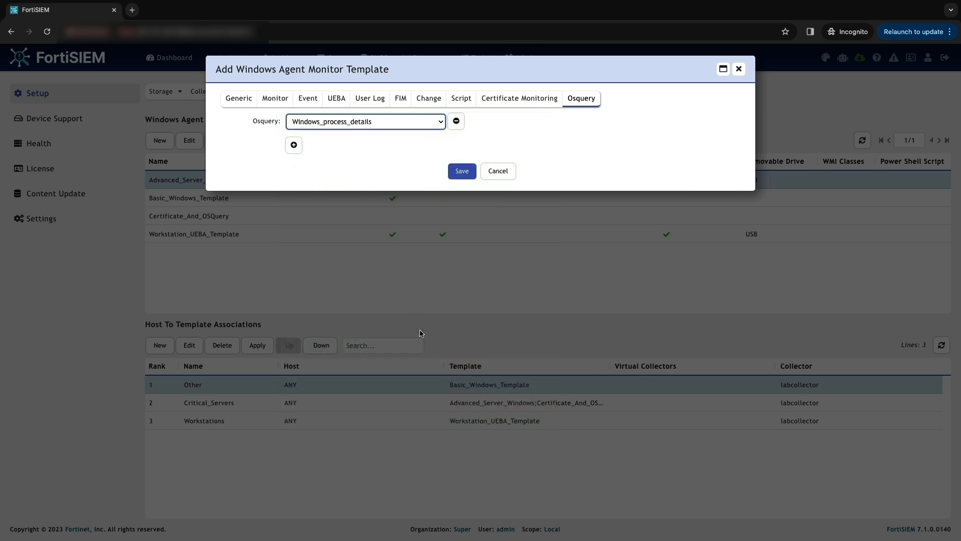
click(365, 121)
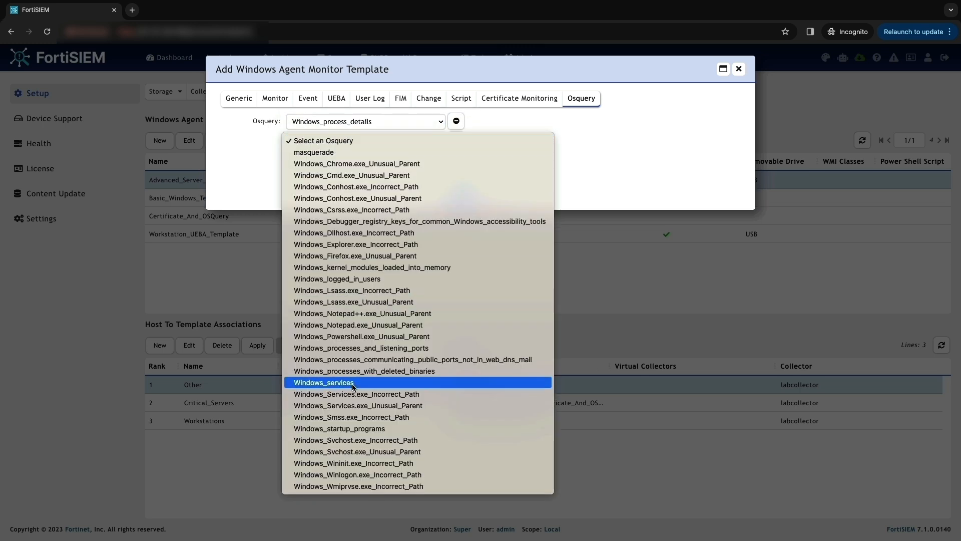
click(323, 381)
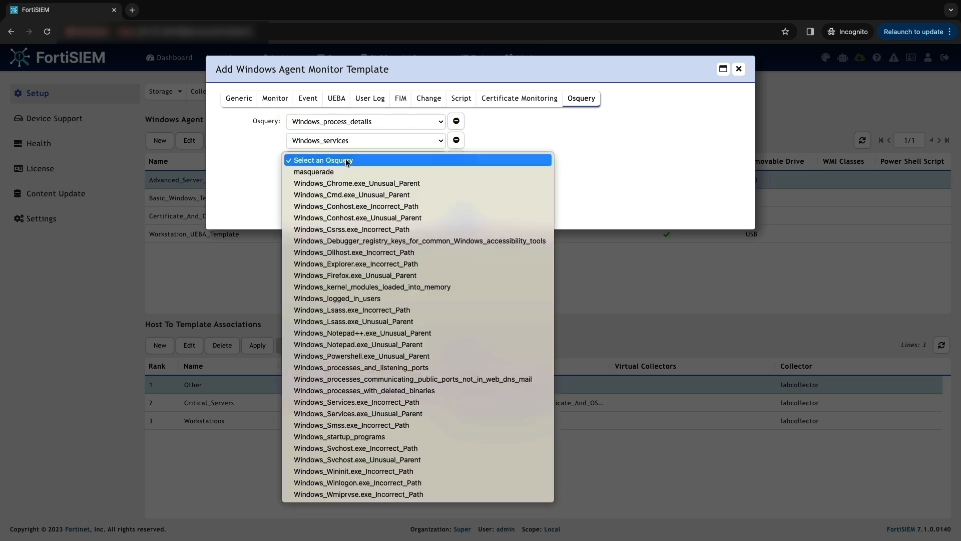
mouse_move(384, 437)
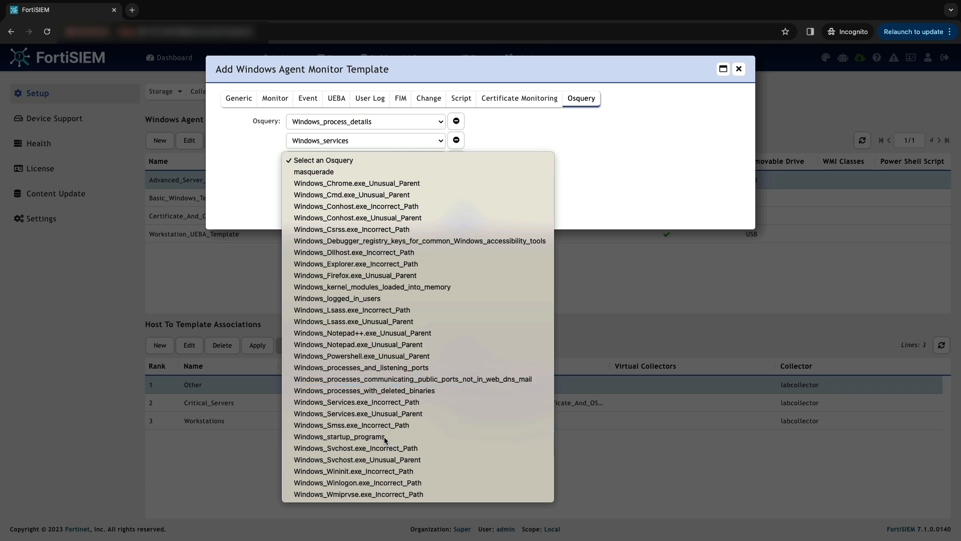
click(338, 436)
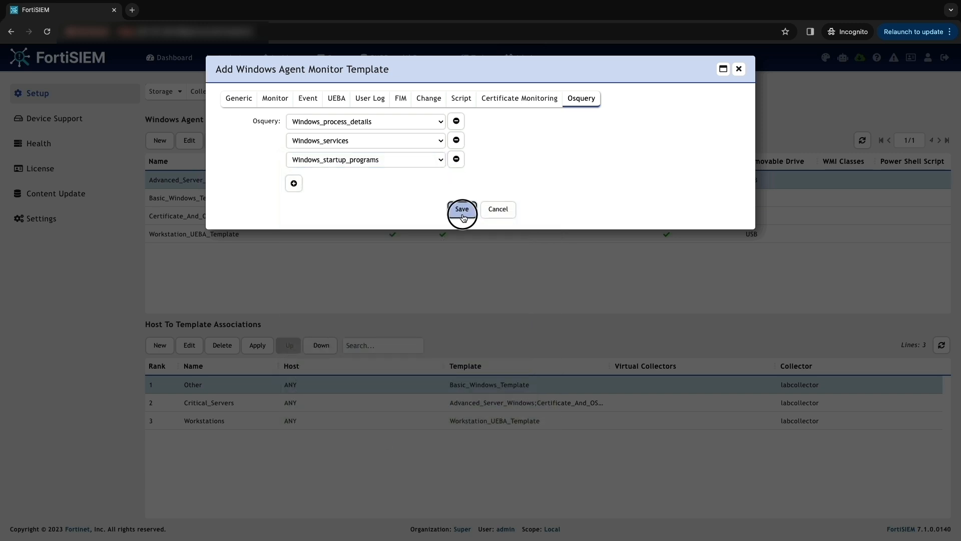
click(462, 209)
text(Wind)
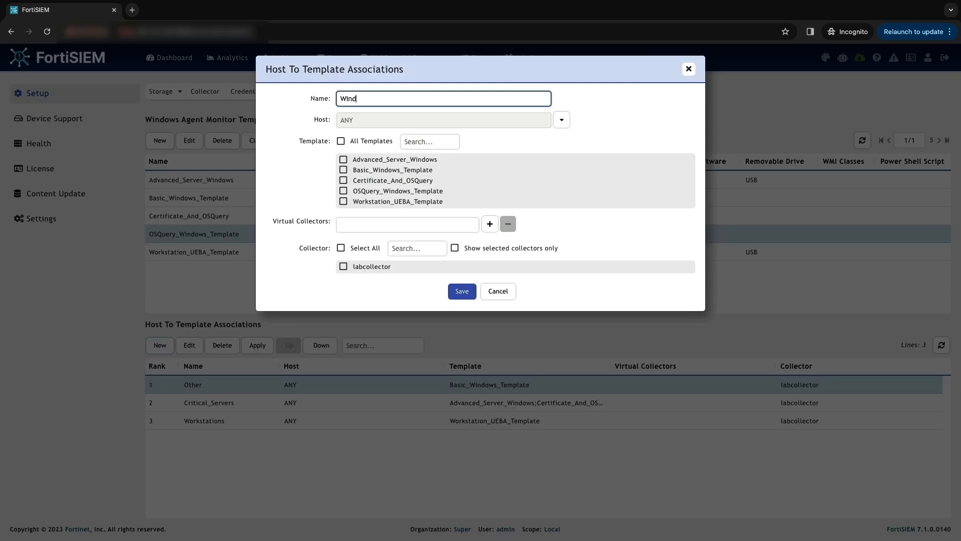
Save a Windows_Machines host association covering DESKTOP-FBHDOOO
text(ows)
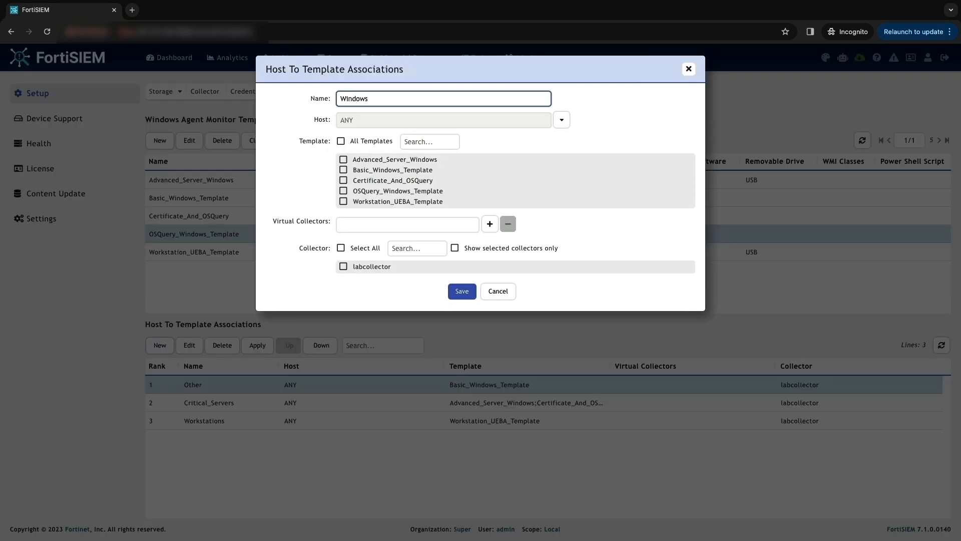
text(_Machin)
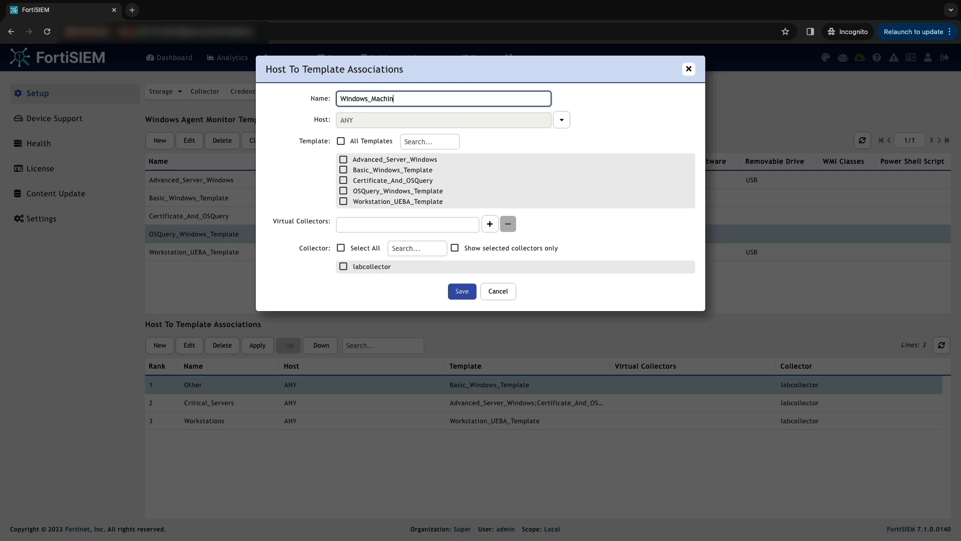
click(560, 119)
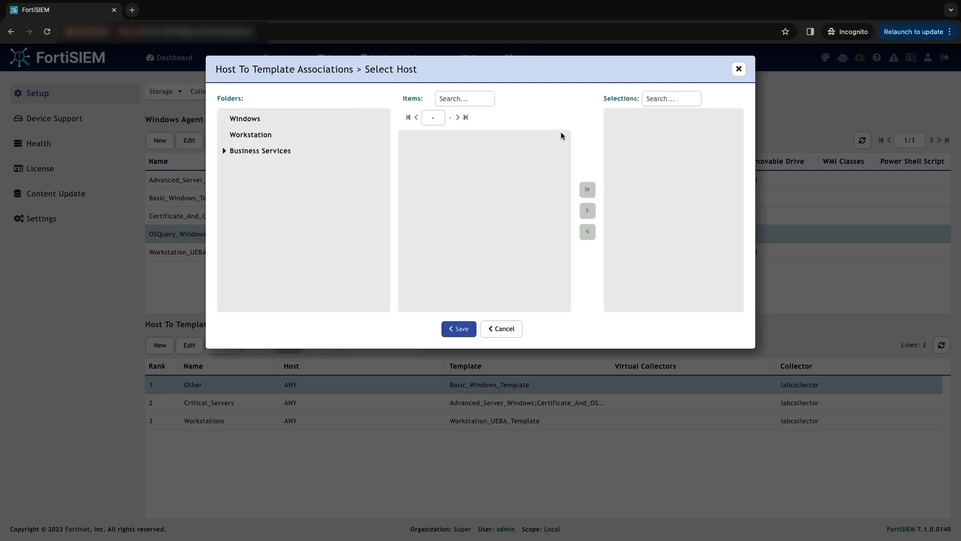
click(458, 329)
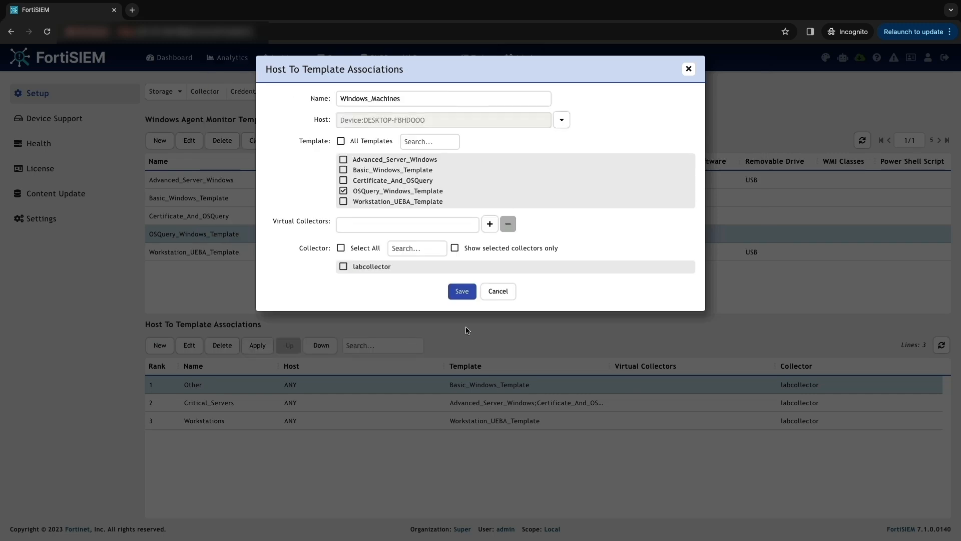
click(462, 291)
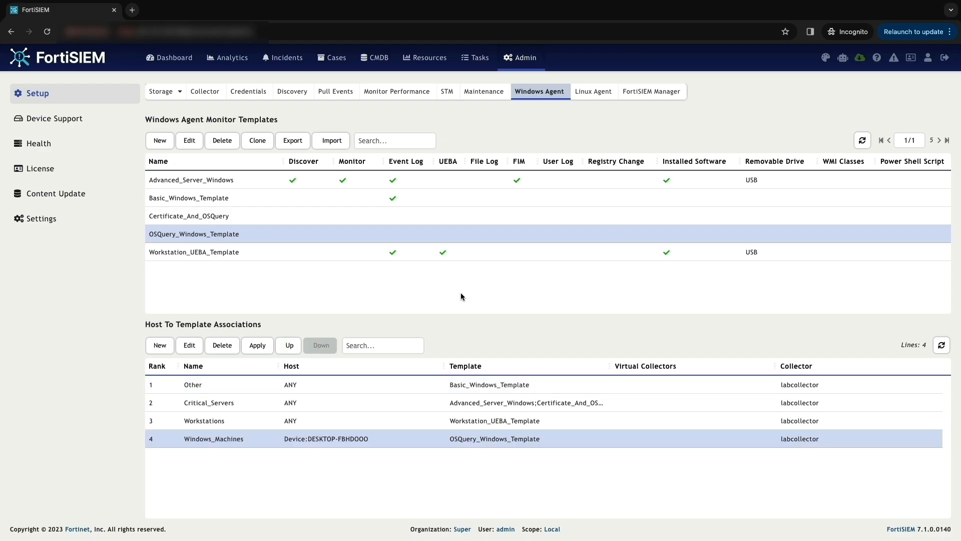
Raise Windows_Machines to rank 1, apply the changes, and go to the CMDB device inventory
click(288, 345)
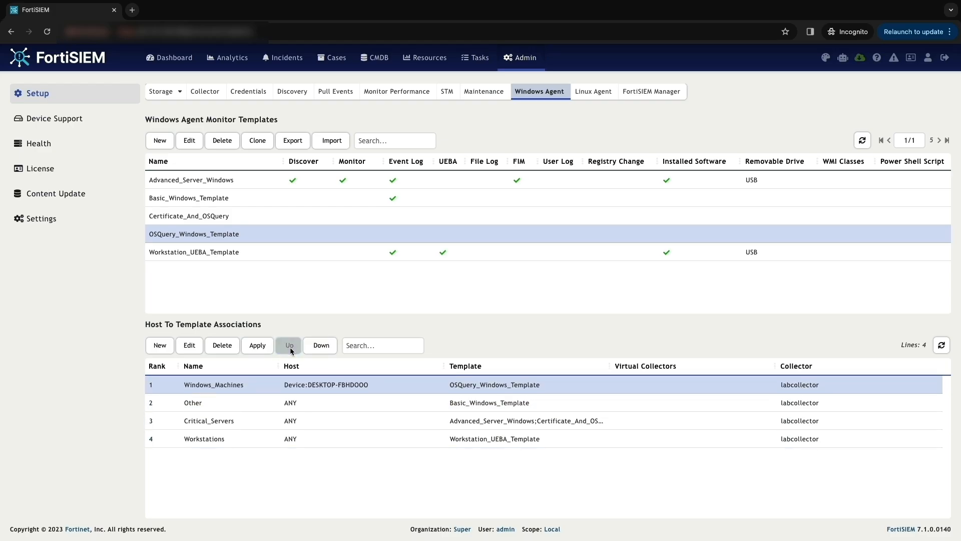
click(257, 345)
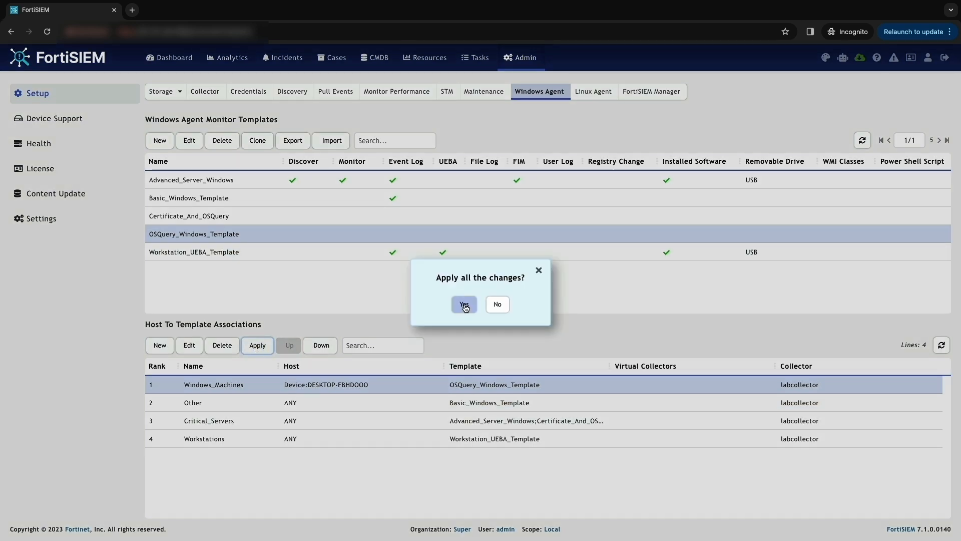
click(464, 304)
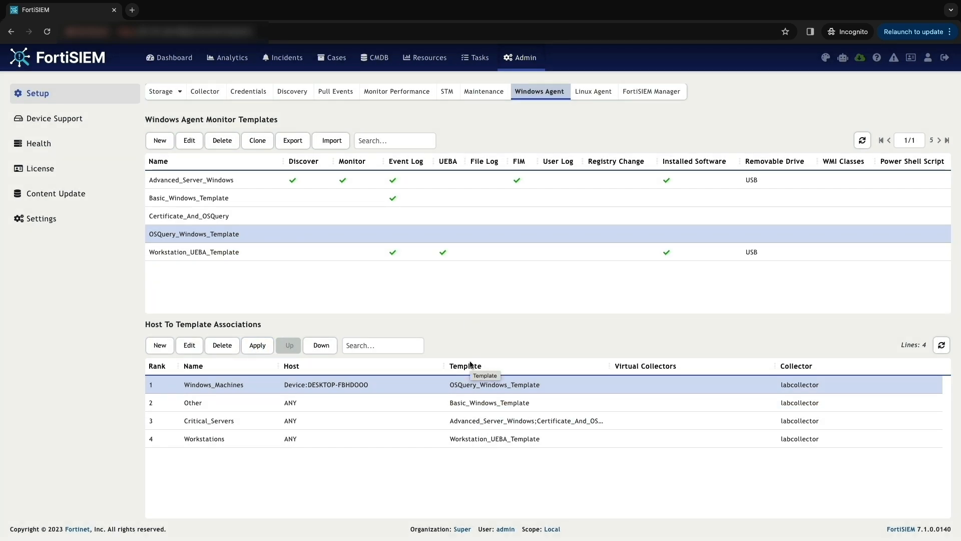
mouse_move(374, 58)
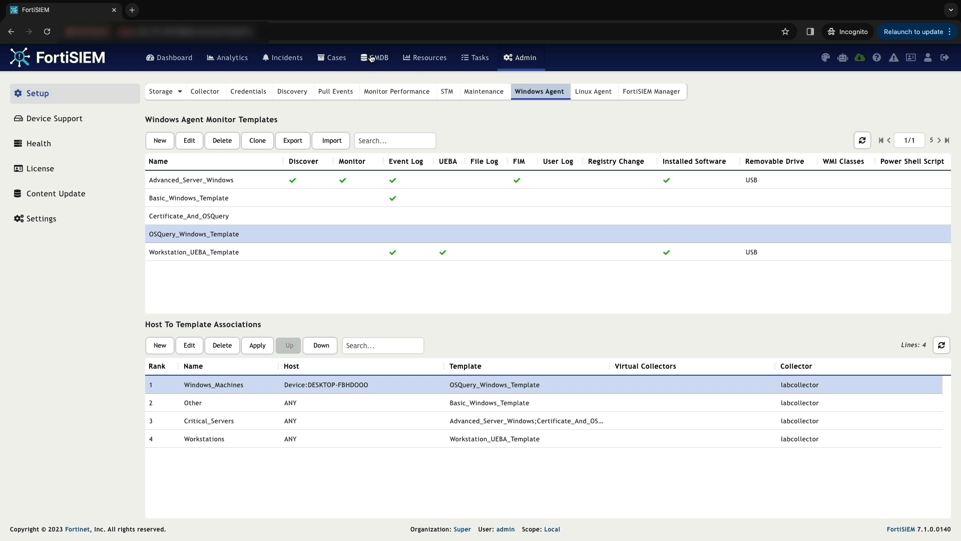
click(375, 57)
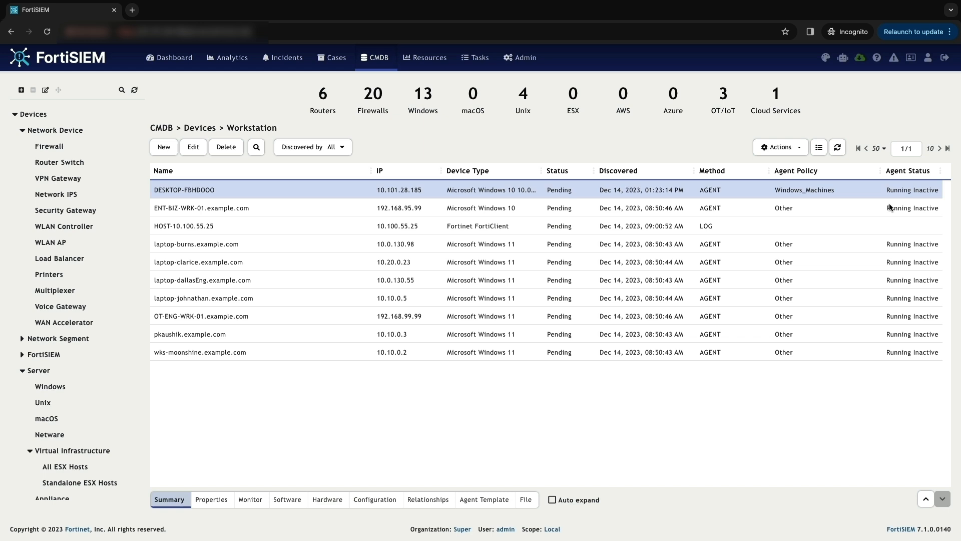
mouse_move(839, 192)
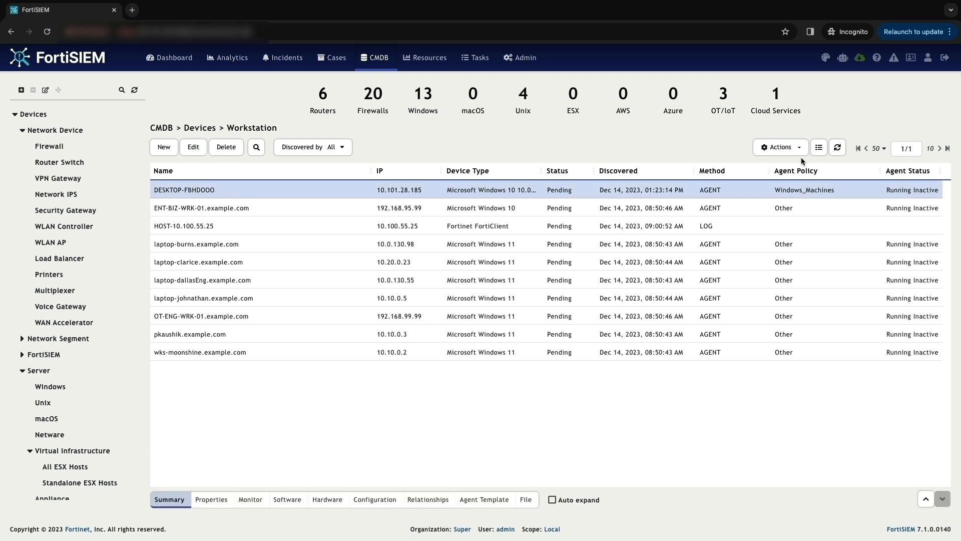
Open the Actions menu for the DESKTOP-FBHDOOO workstation
click(231, 57)
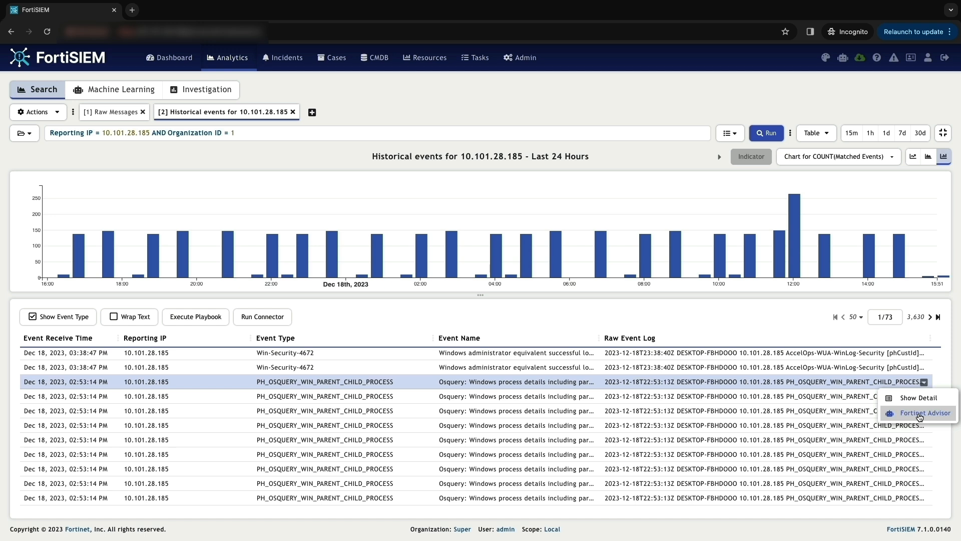
Review the PH_OSQUERY process event's details, then move to Resources
click(919, 397)
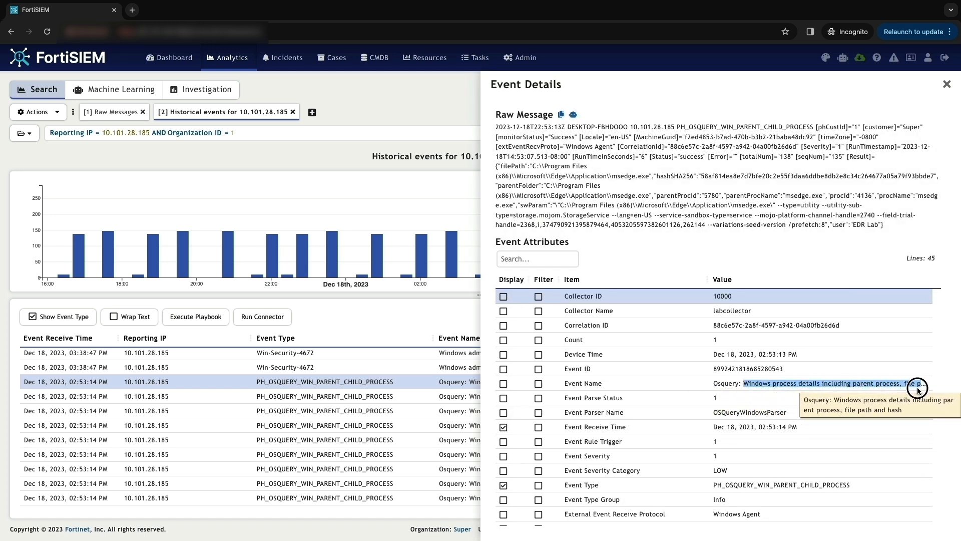
mouse_move(699, 423)
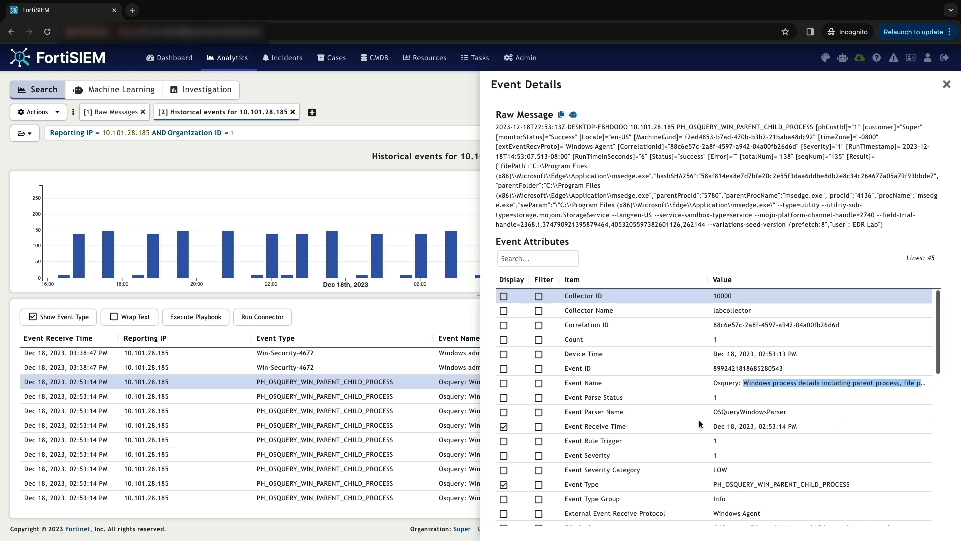
scroll(down, 3)
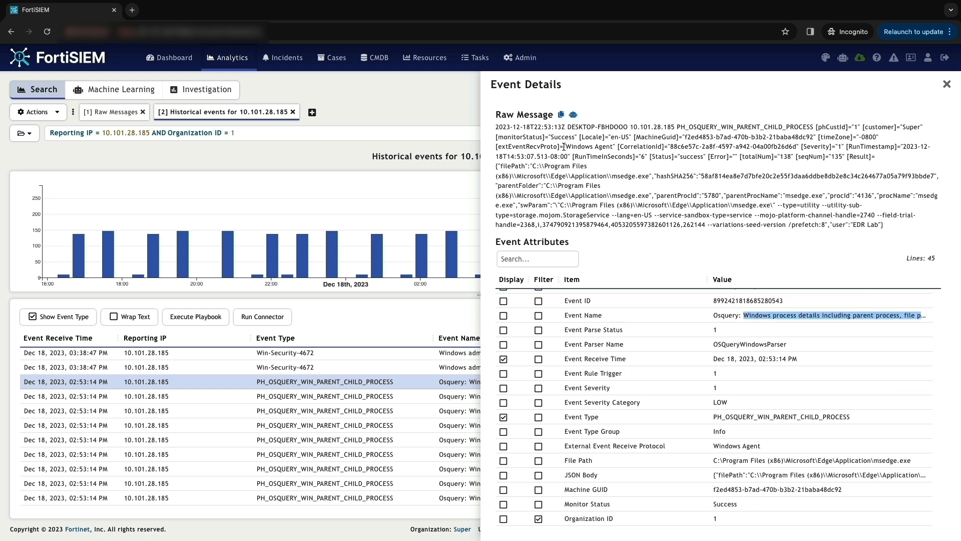
click(424, 57)
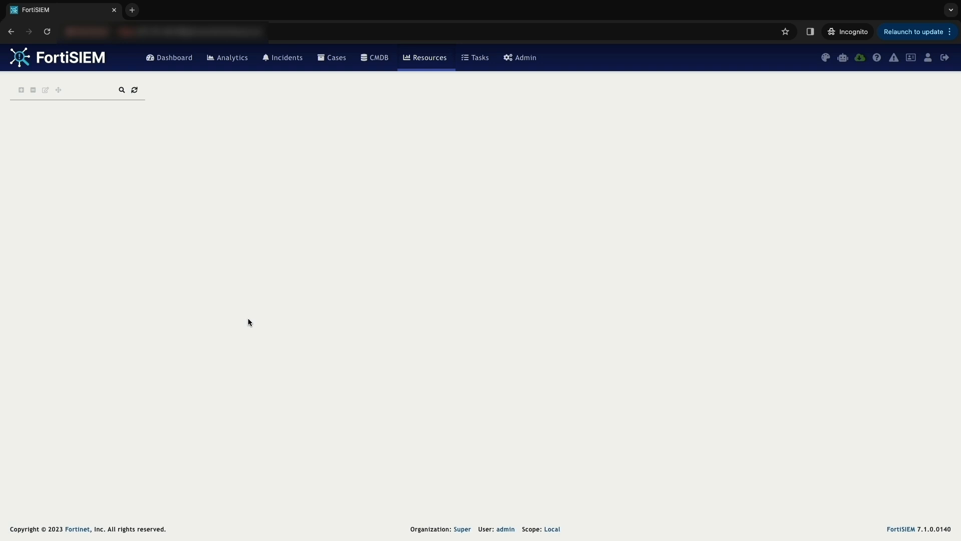
Browse the Osquery > Windows definitions and start a new Windows osquery
click(35, 114)
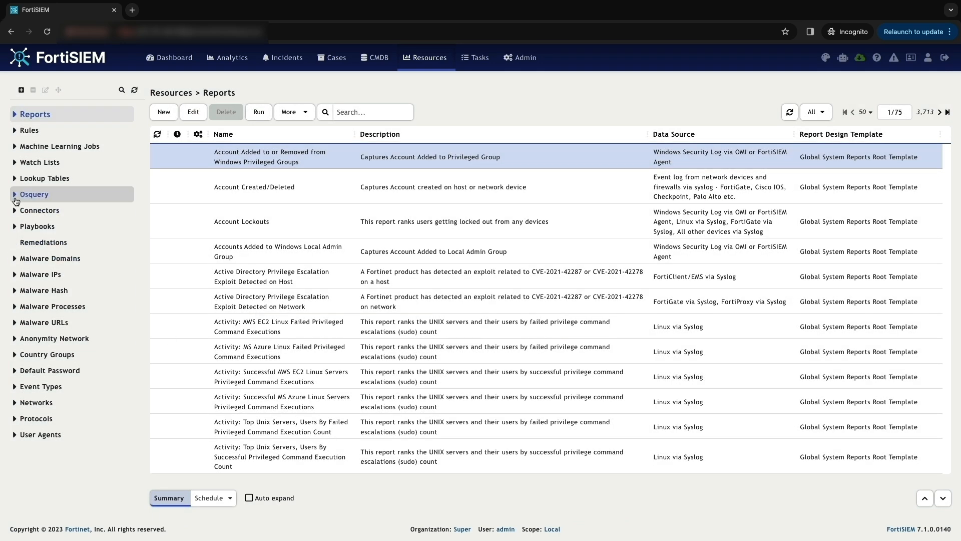
click(33, 195)
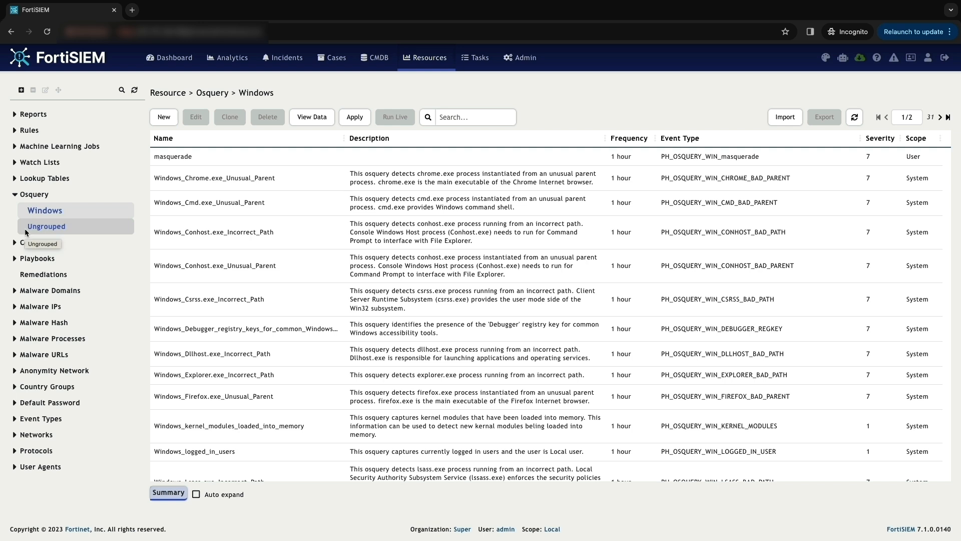
mouse_move(553, 253)
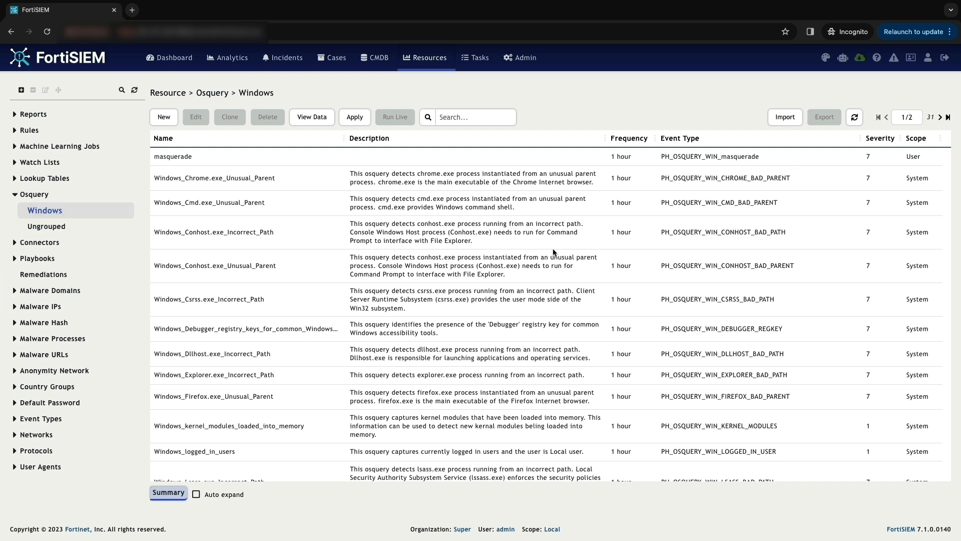
scroll(down, 3)
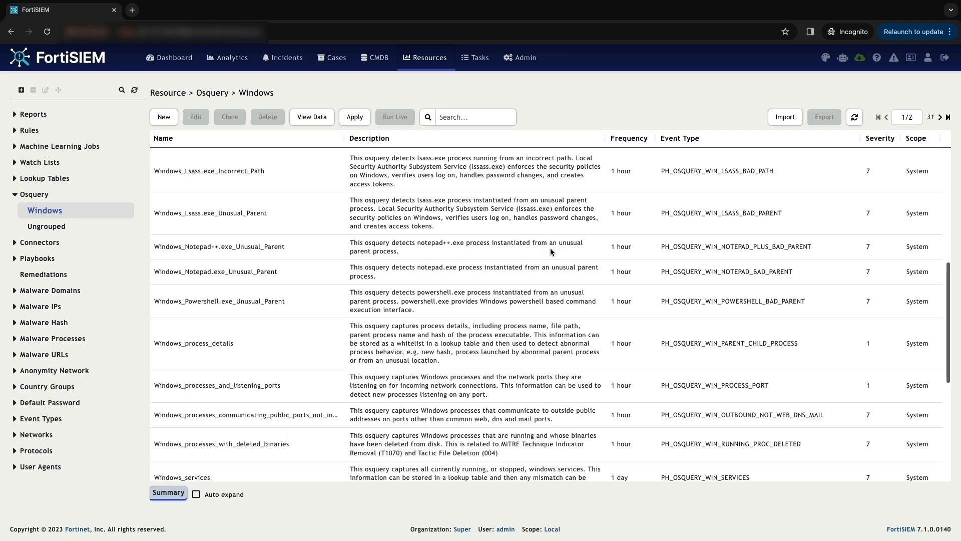
scroll(down, 3)
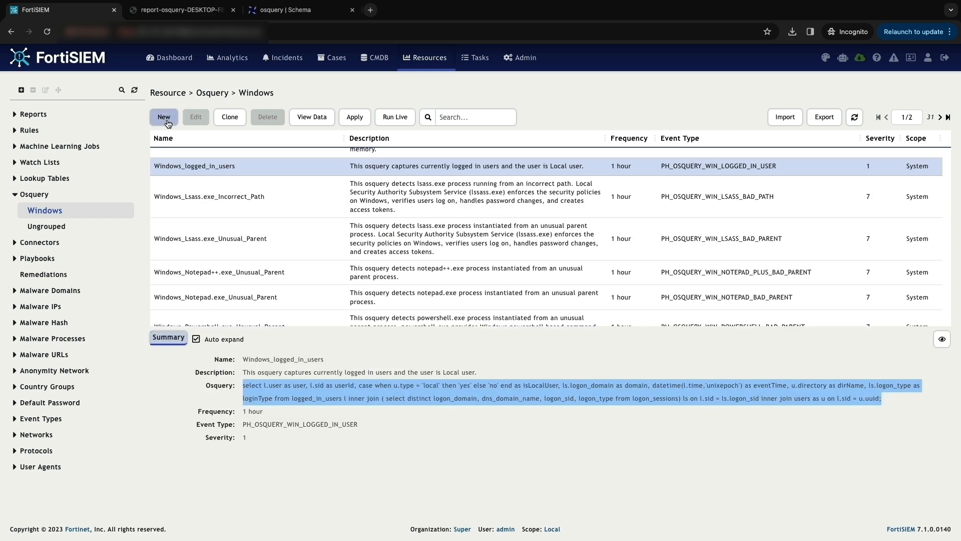
click(164, 117)
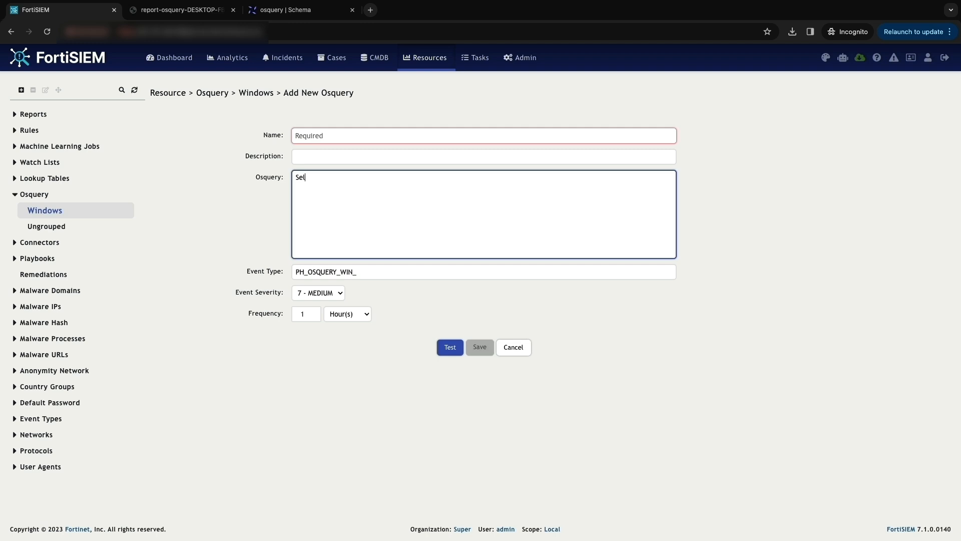
Fill in Win_Active_Users with 'Select * from users;' and event type PH_OSQUERY_WIN_Active_USERS
text(ect * from)
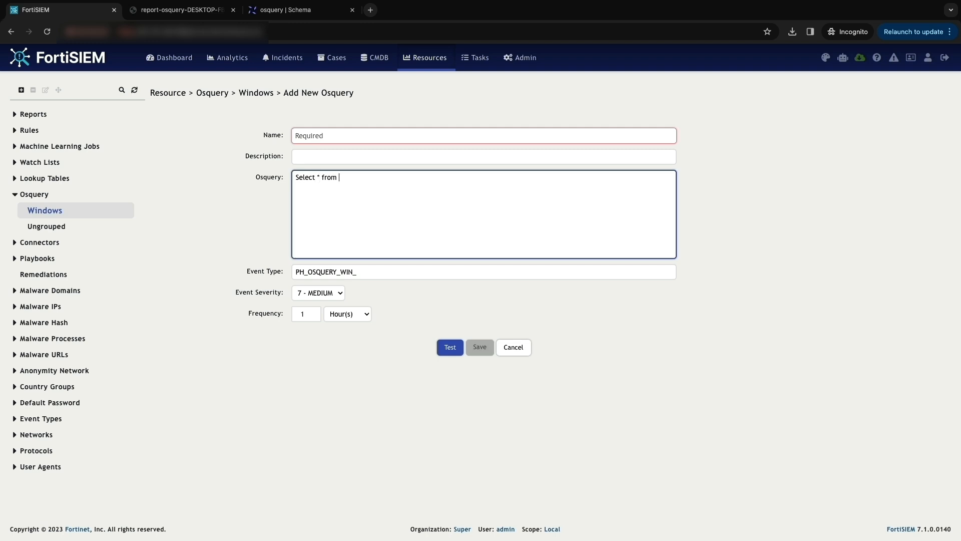
text(Win_Active_Users)
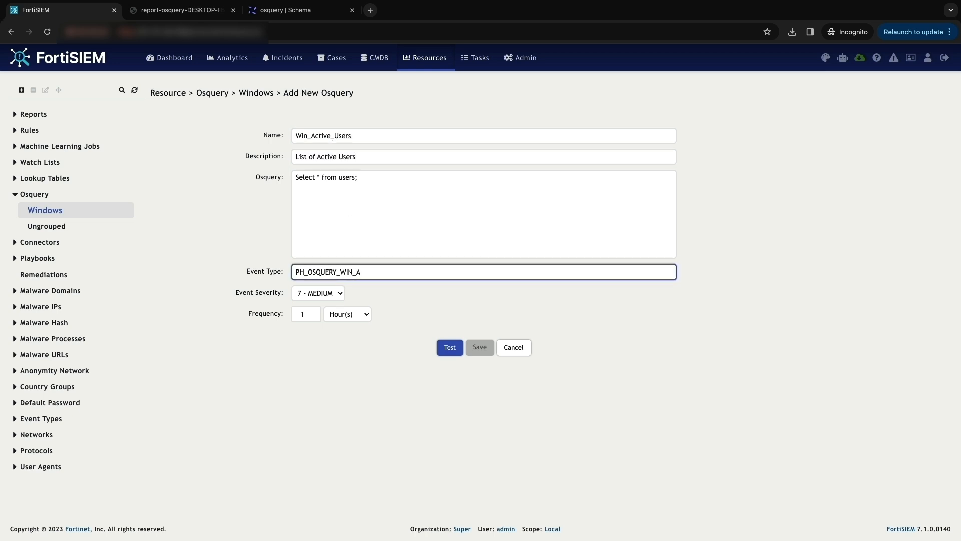
text(ctive_USERS)
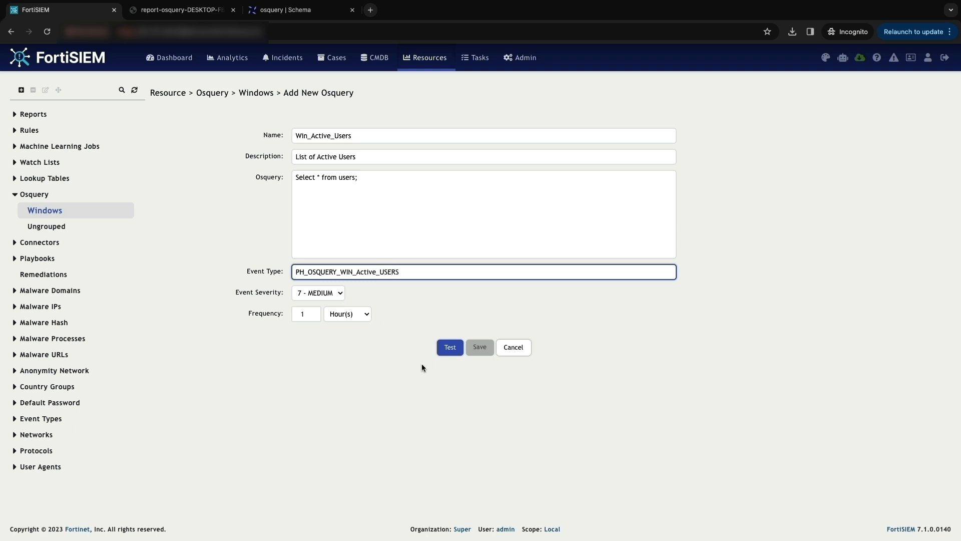
Test Win_Active_Users on DESKTOP-FBHDOOO and review the returned user accounts
click(449, 347)
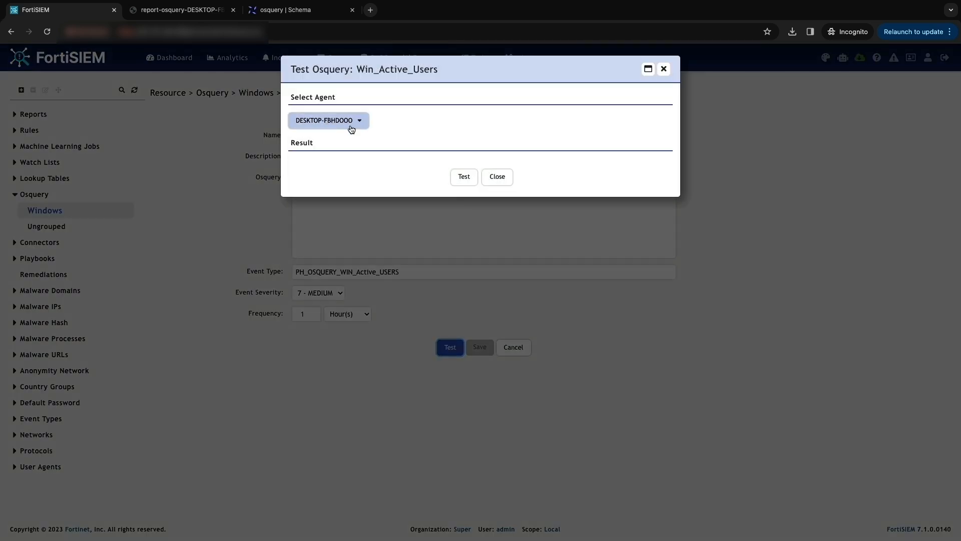
click(464, 177)
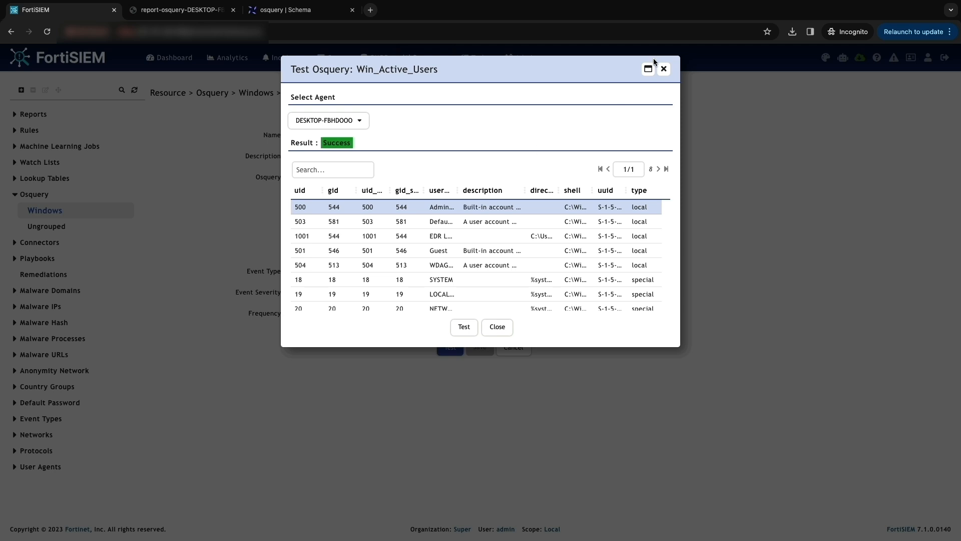
click(648, 68)
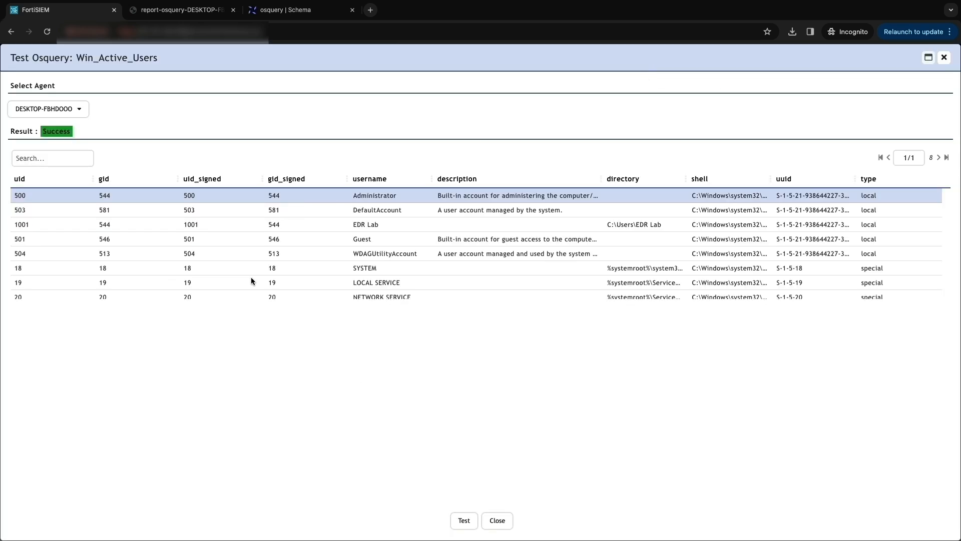
click(497, 520)
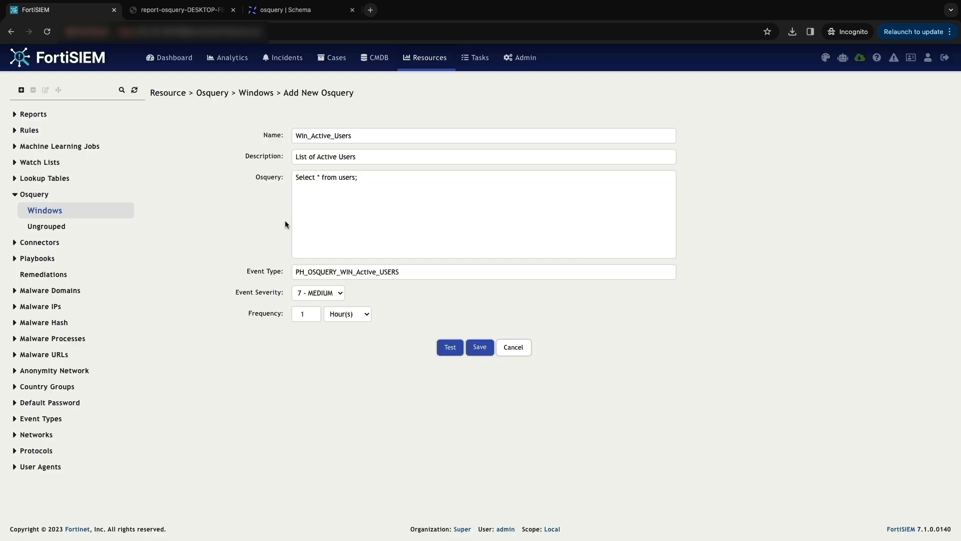
Save Win_Active_Users and search 'hash' to surface Windows_process_details
click(479, 346)
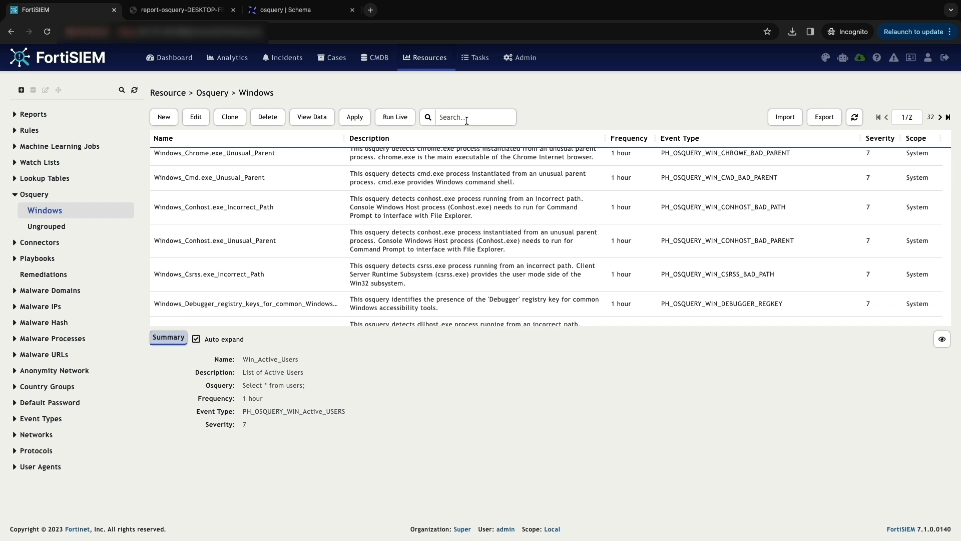
text(h)
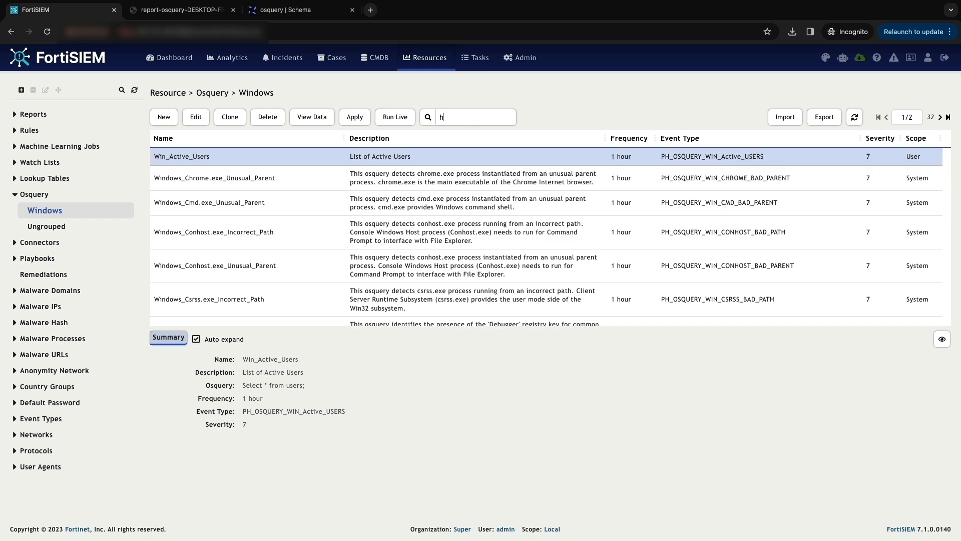
text(ash)
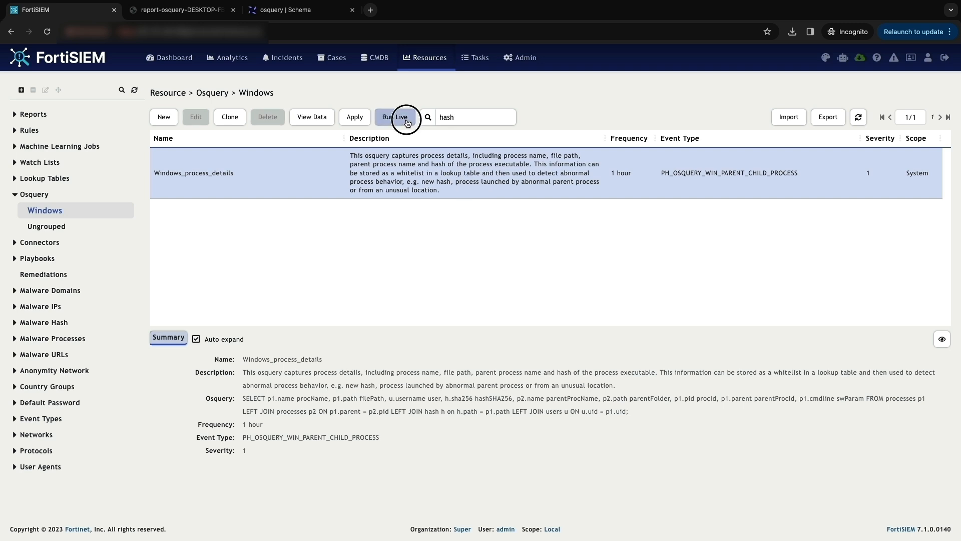
Run Windows_process_details live on DESKTOP-FBHDOOO and review the 141 returned processes
click(397, 117)
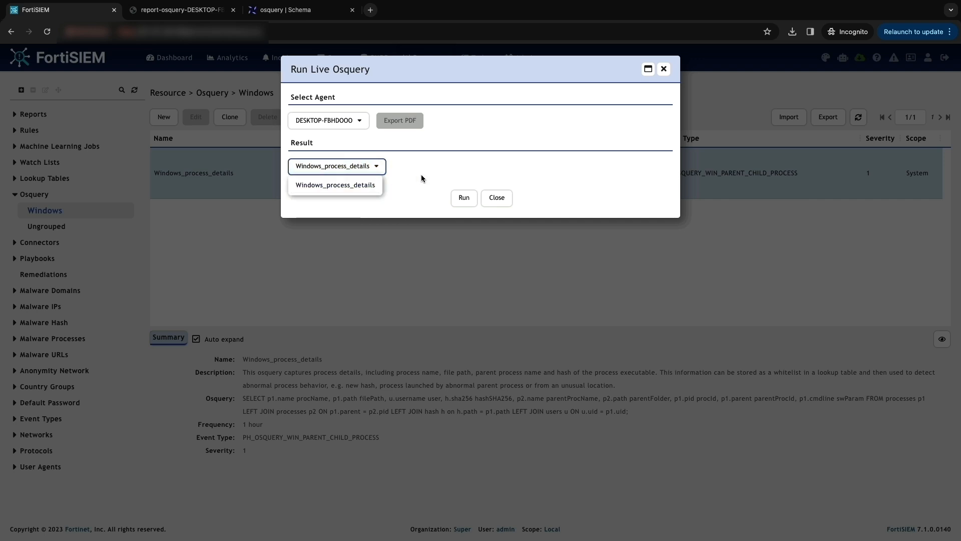
click(464, 197)
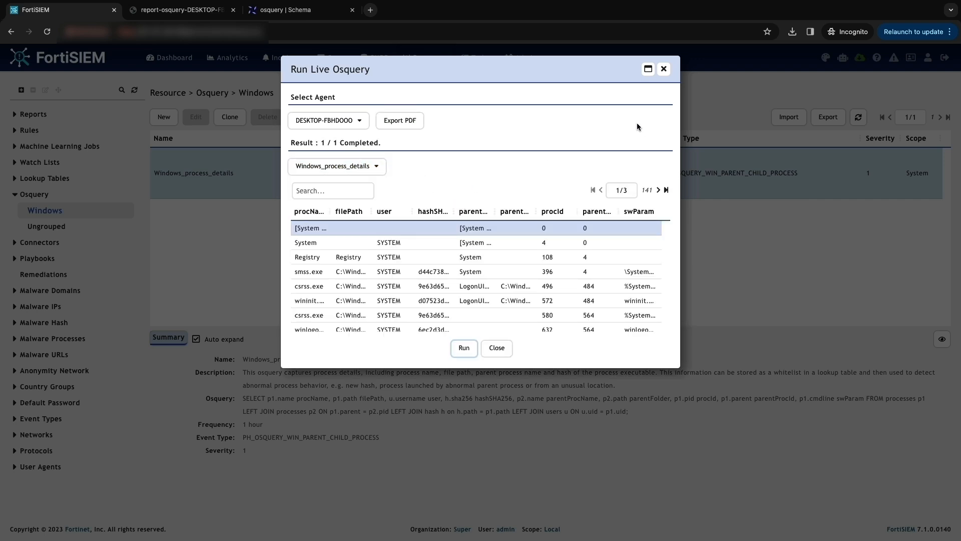
click(648, 69)
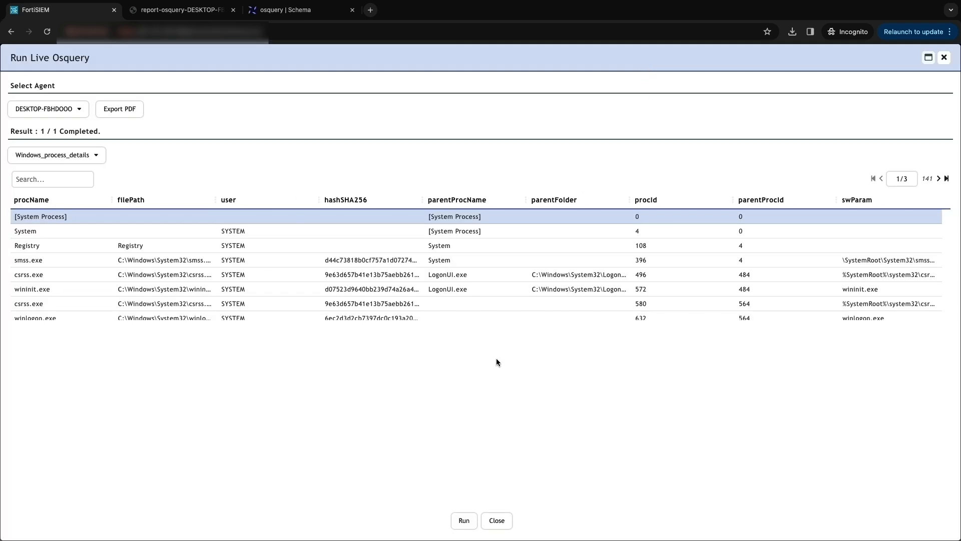
click(496, 521)
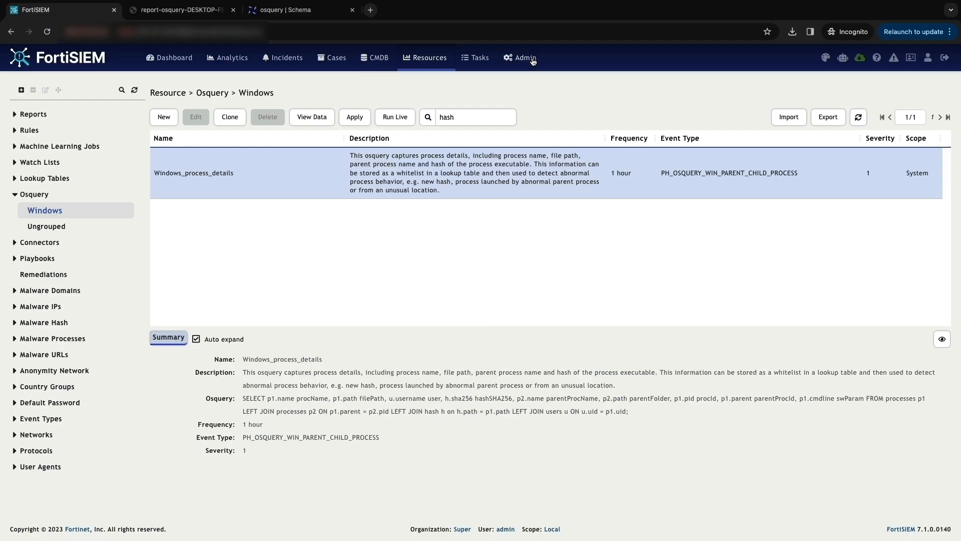
From Admin > Setup > Windows Agent, bring OSQuery_Windows_Template into its edit form
click(525, 58)
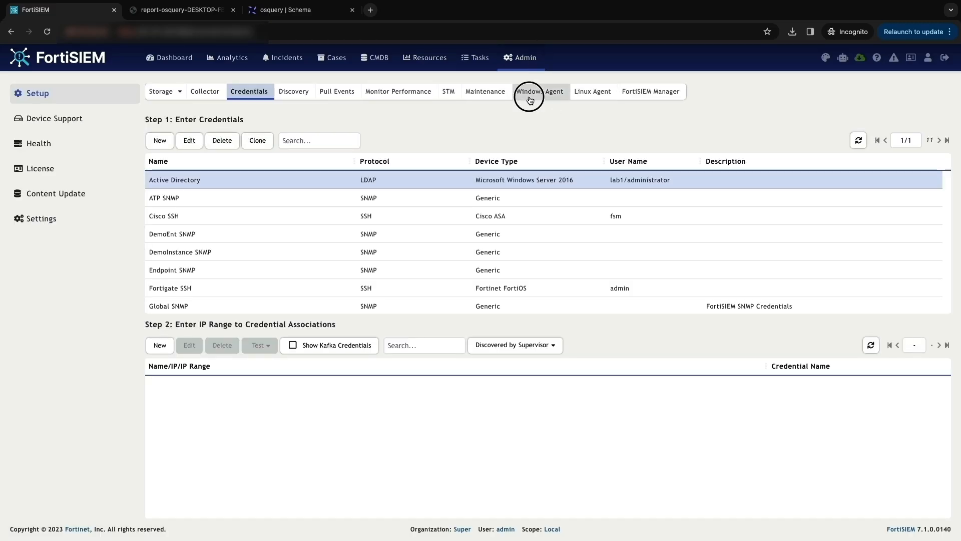
click(539, 92)
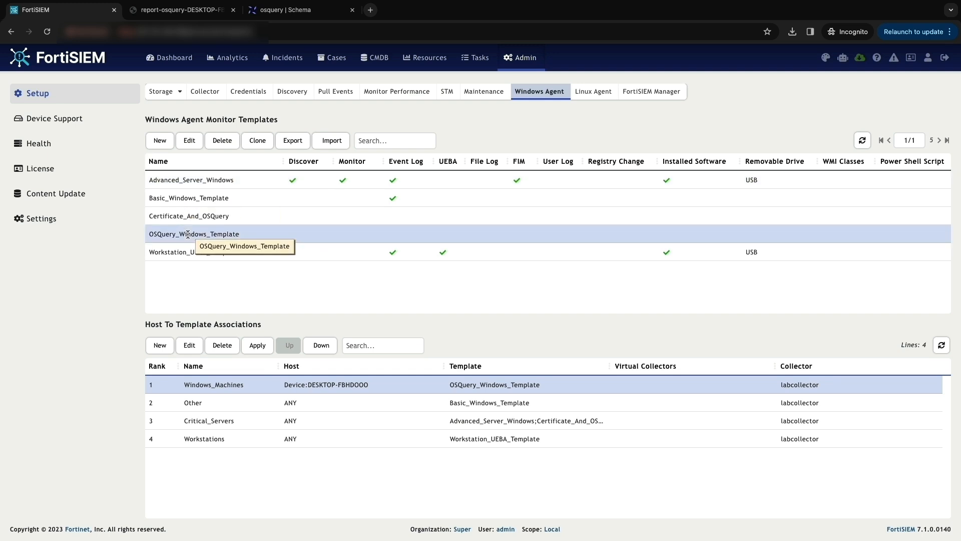
scroll(right, 3)
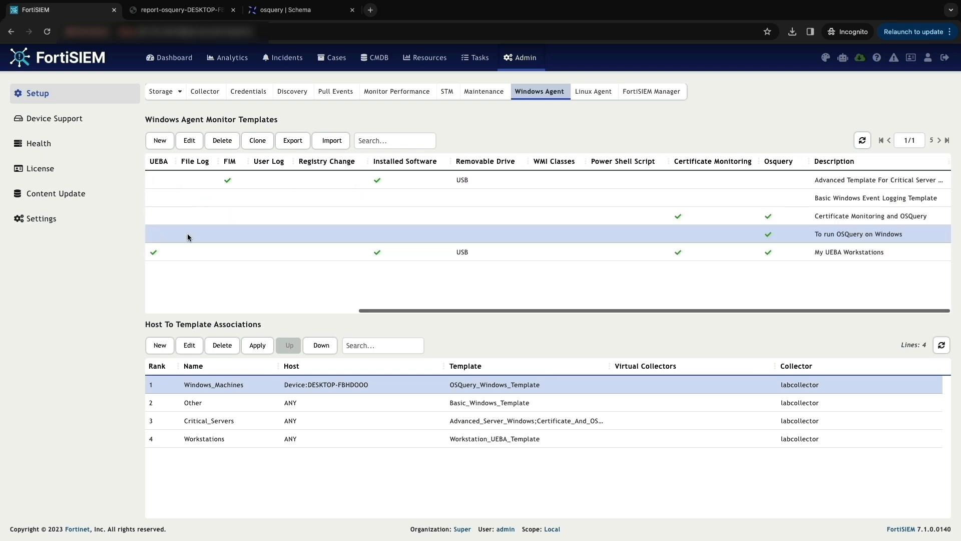
click(189, 140)
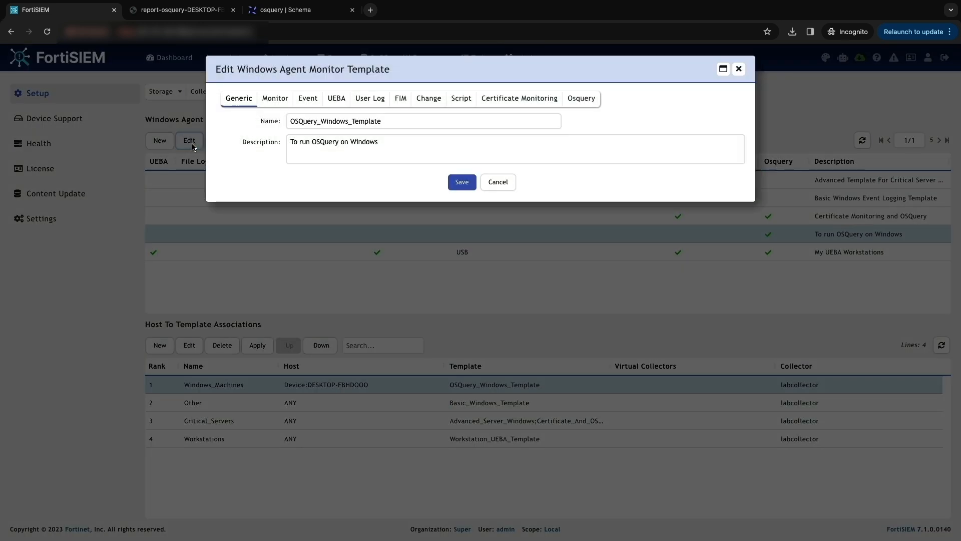
Add Win_Active_Users as a fourth query under the template's Osquery settings and save
click(580, 98)
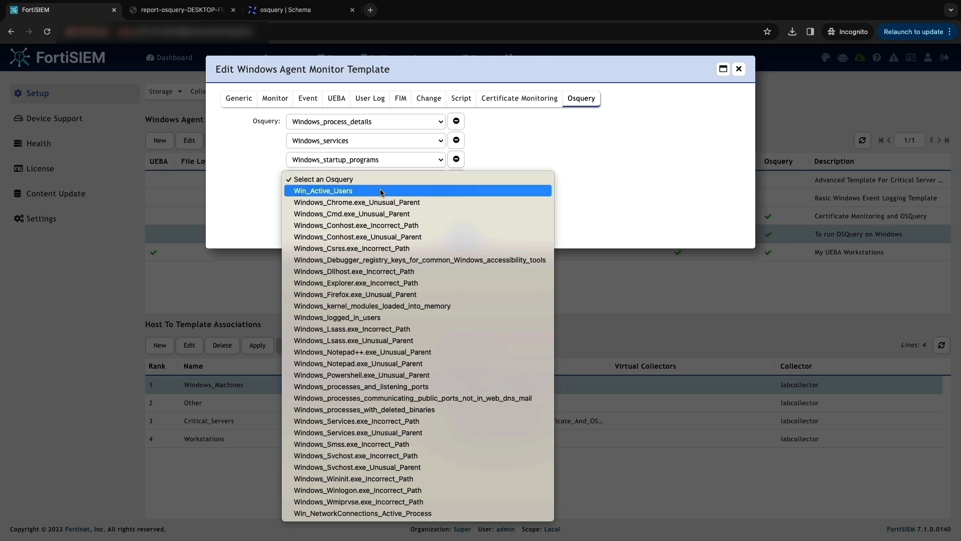
click(324, 190)
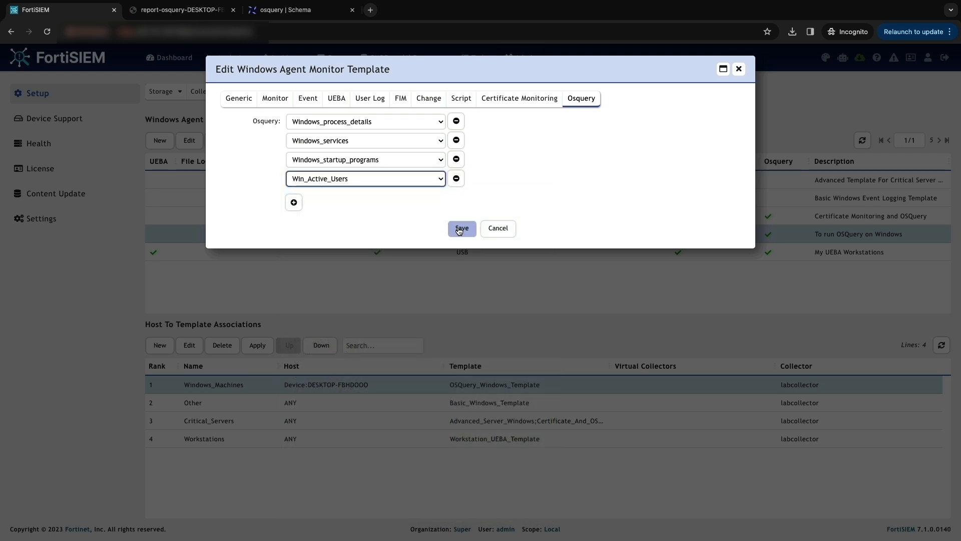
click(461, 229)
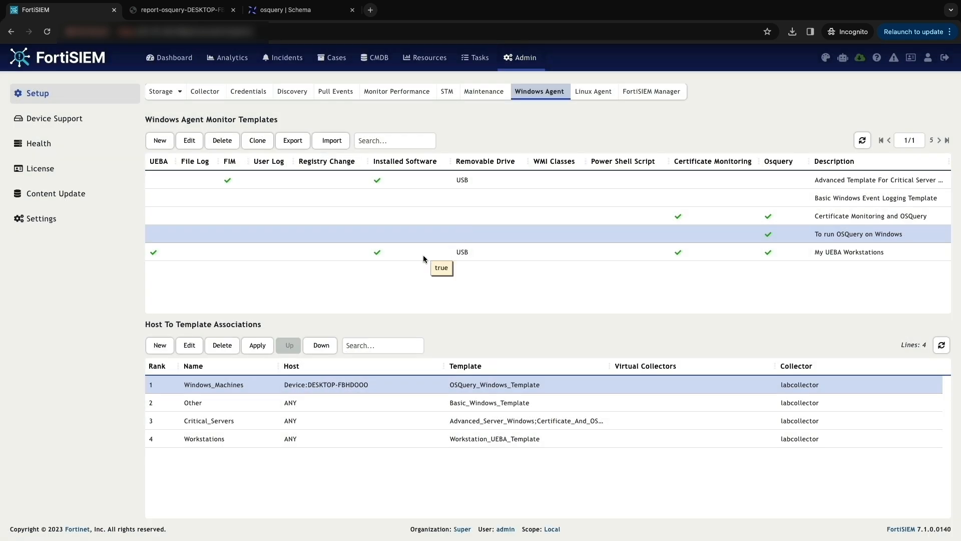
mouse_move(296, 372)
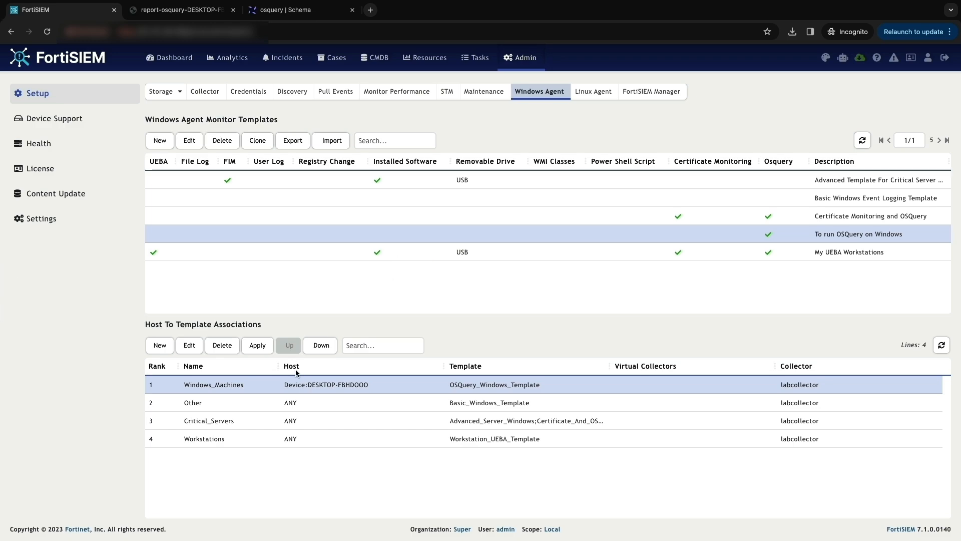
click(425, 57)
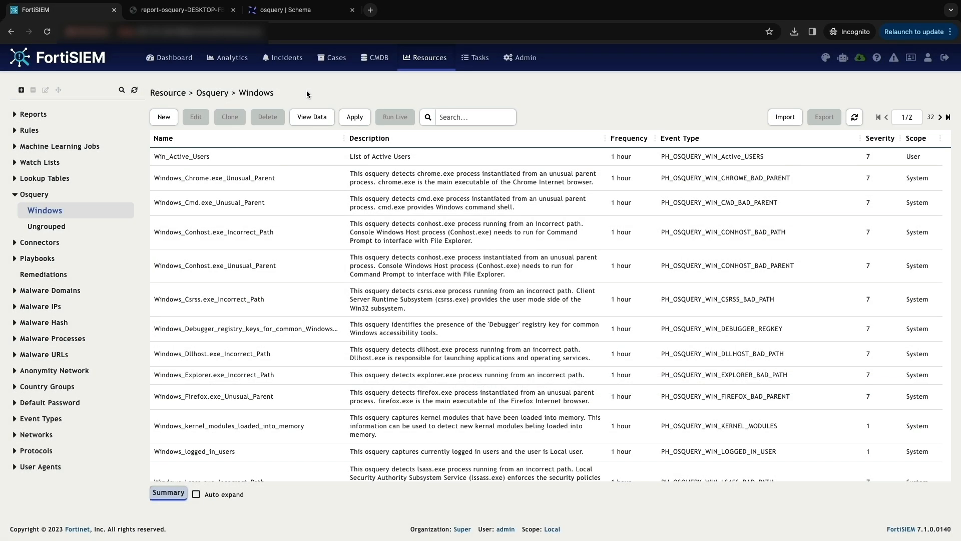
mouse_move(288, 60)
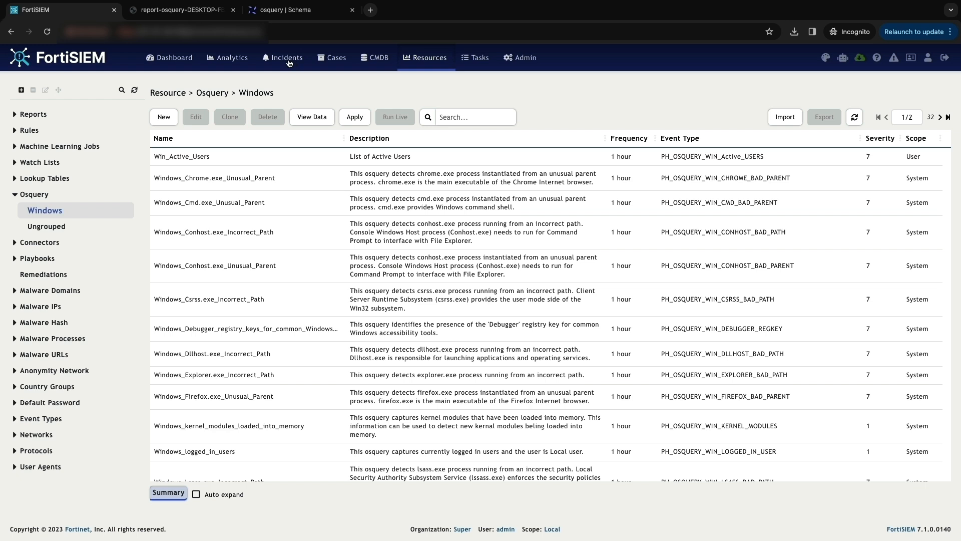
Filter the Incidents list to Active status and host desktop-fbhdooo, leaving the Turla PNG Dropper incident
click(283, 57)
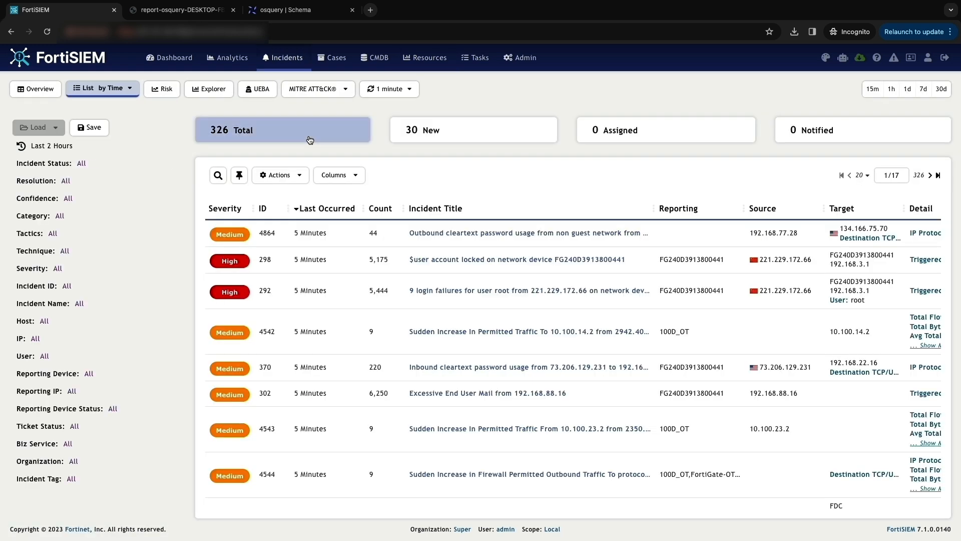
click(87, 163)
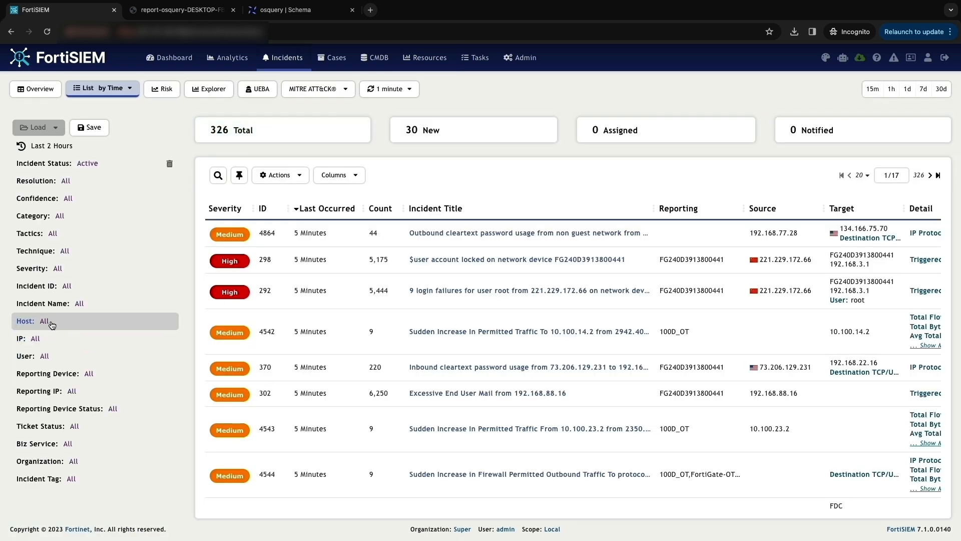
click(25, 319)
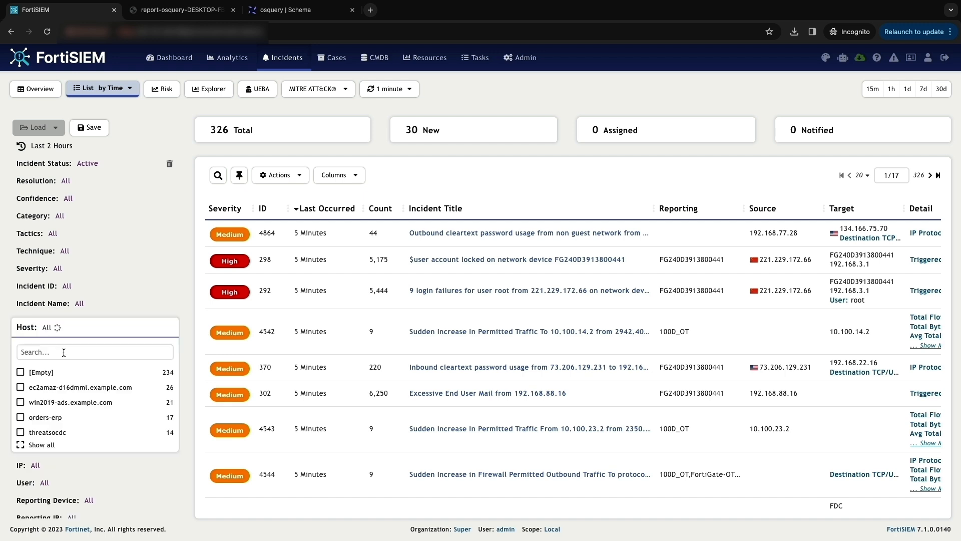
text(Desk)
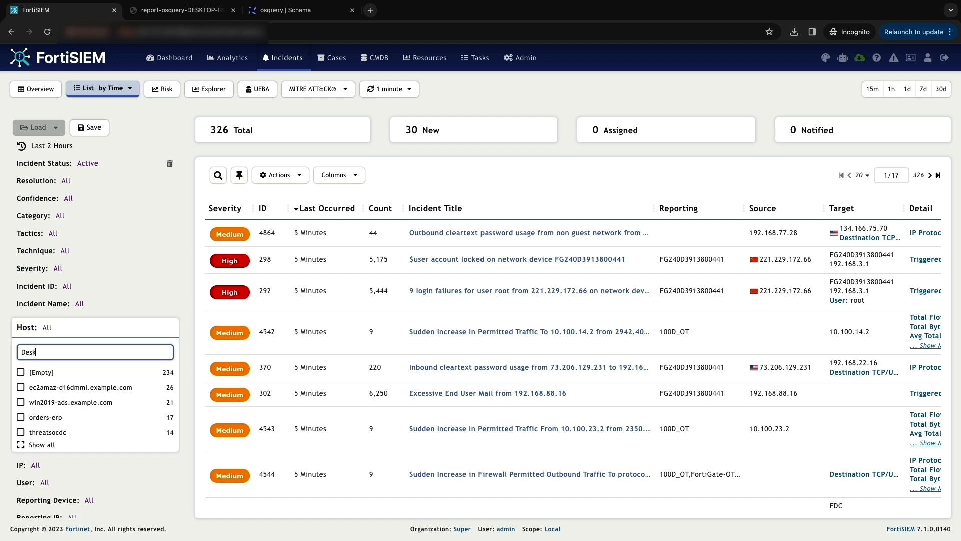
text(top)
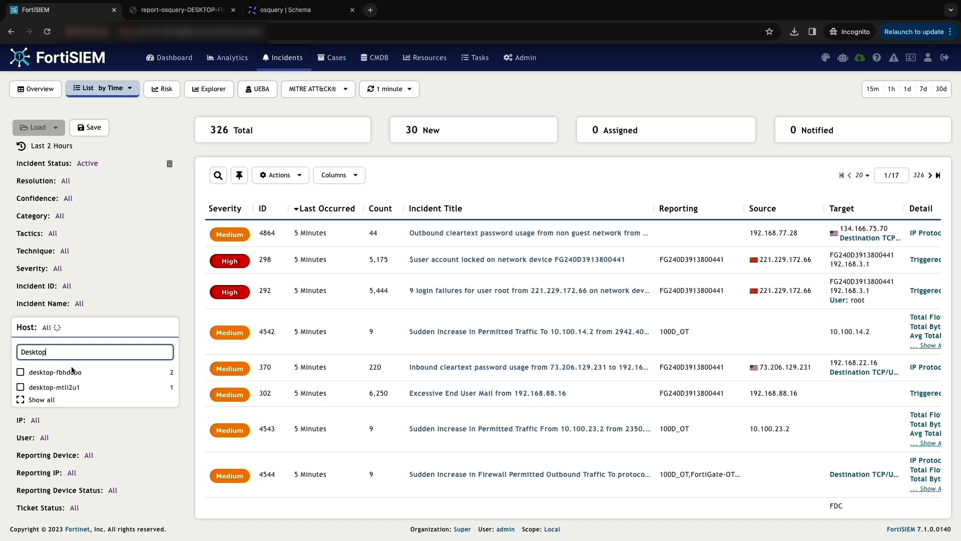
click(20, 372)
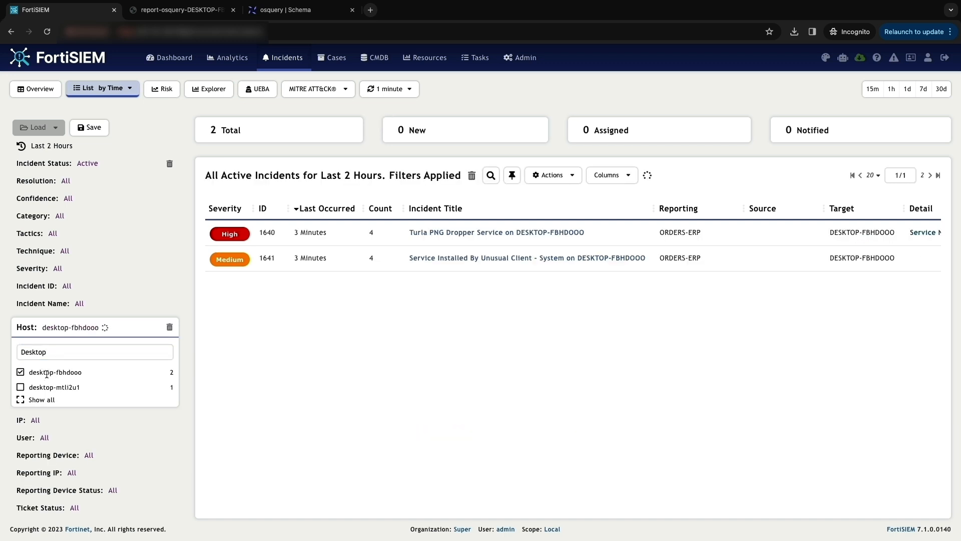
mouse_move(488, 297)
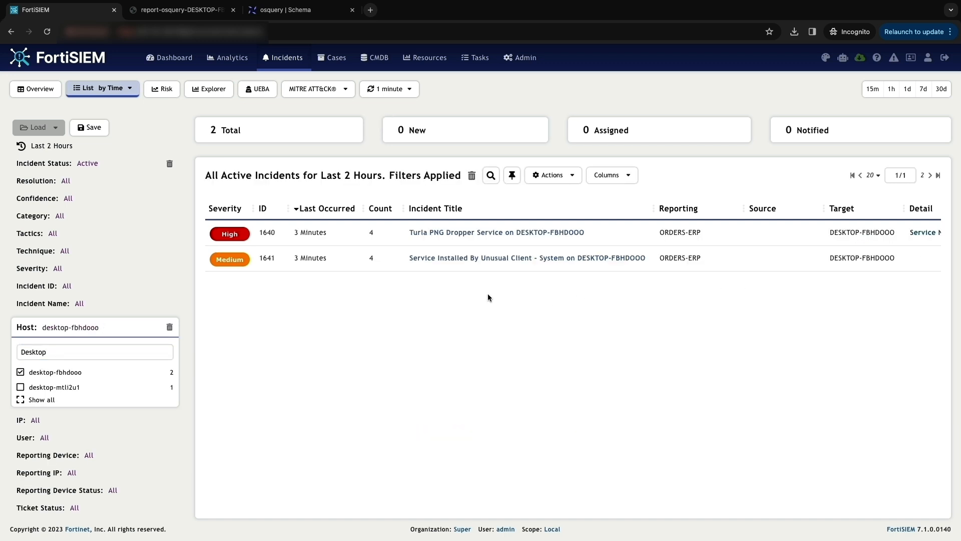
click(551, 174)
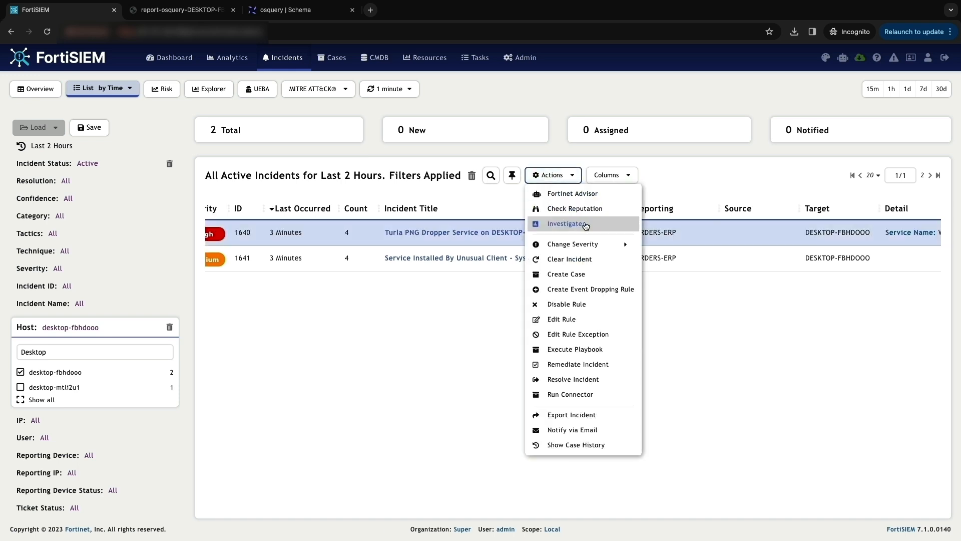
Investigate the Turla PNG Dropper incident, marking hostName DESKTOP-FBHDOOO and serviceName WerFaultSvc
click(567, 223)
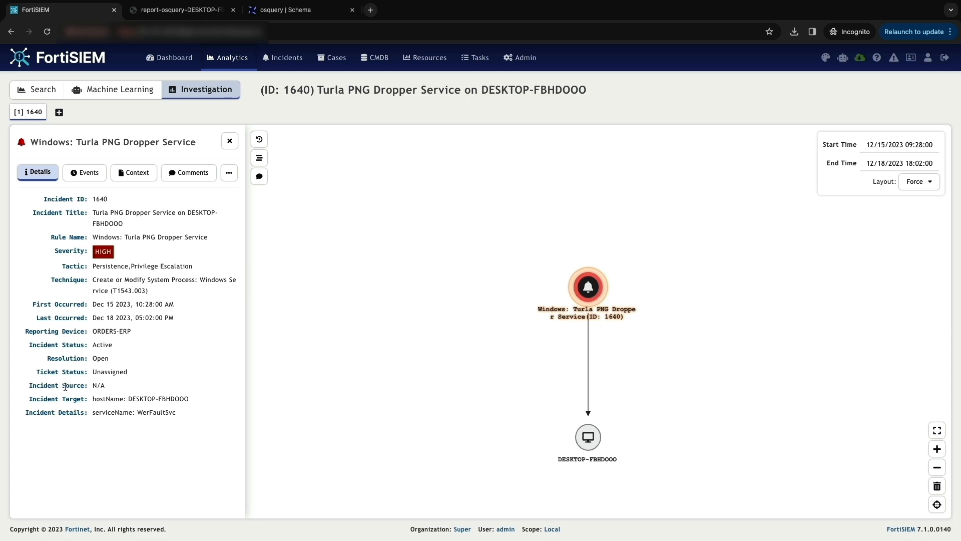
double_click(158, 399)
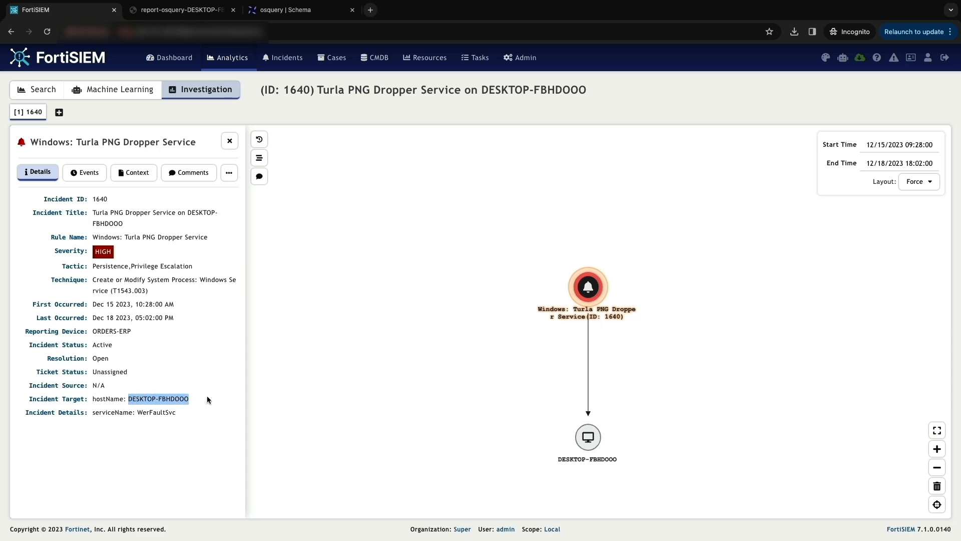
mouse_move(151, 290)
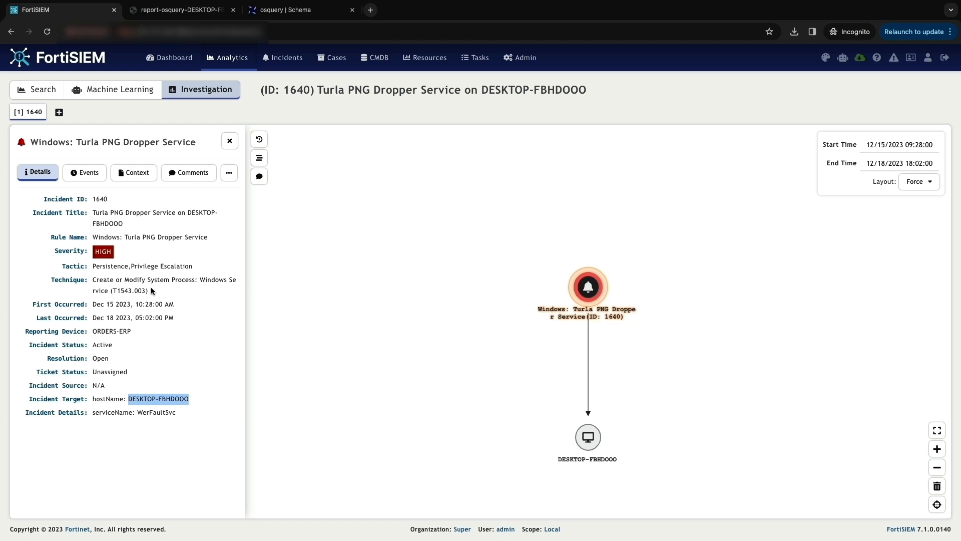
mouse_move(123, 303)
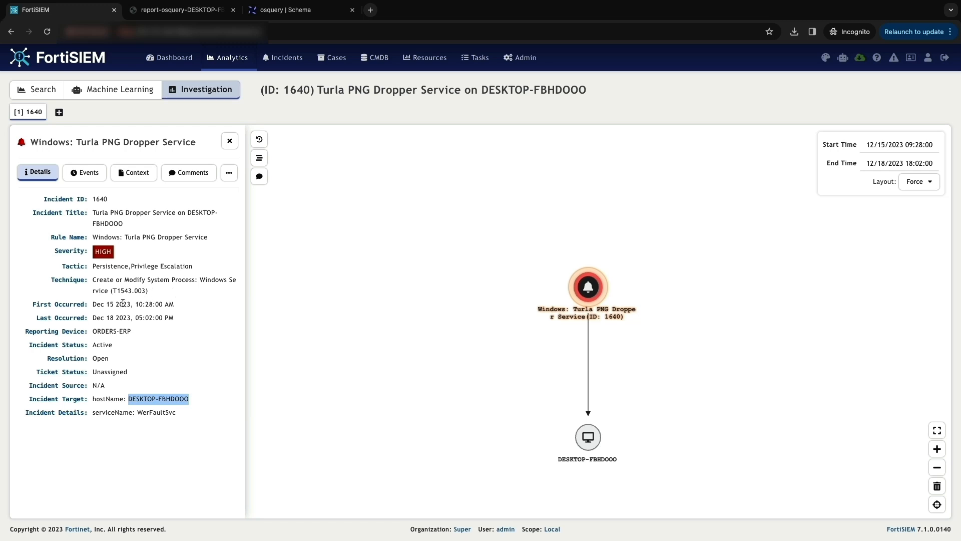
double_click(156, 412)
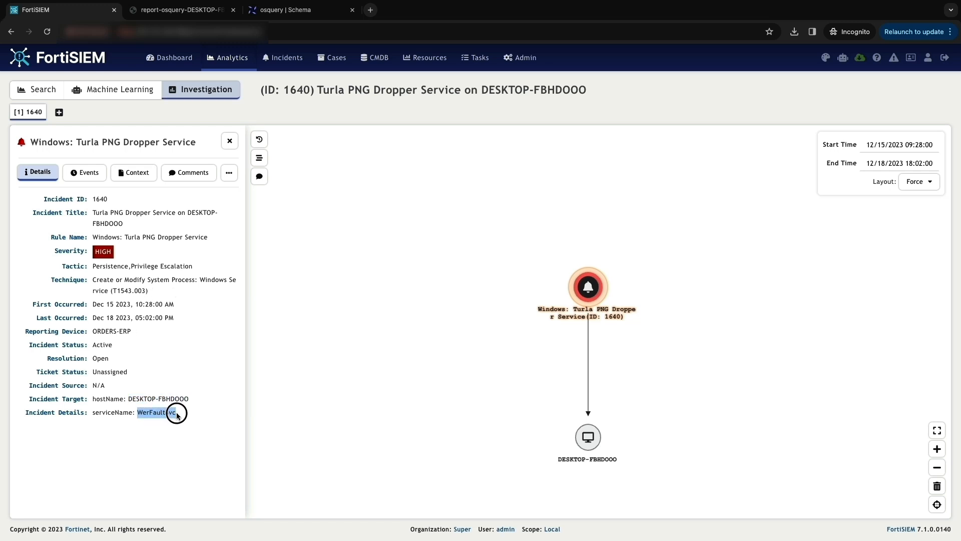
mouse_move(197, 417)
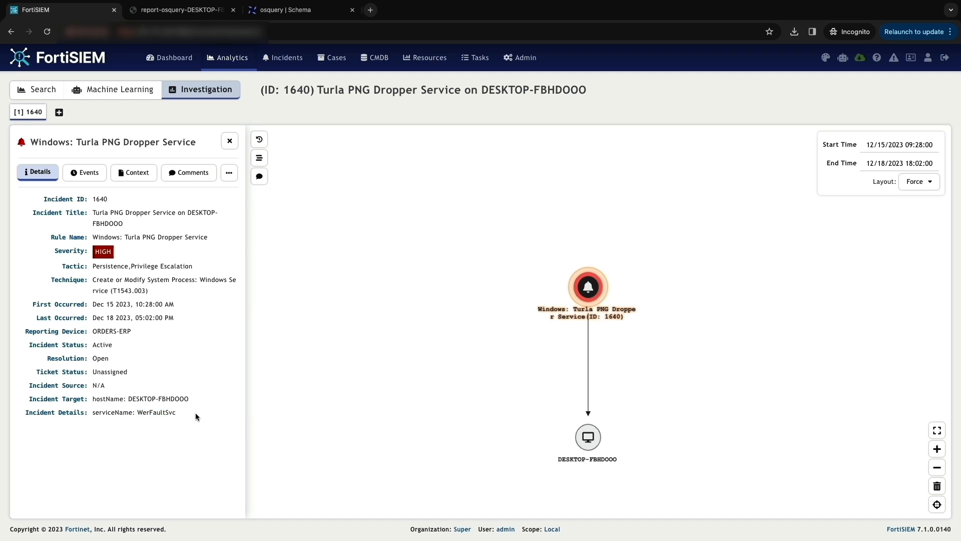
mouse_move(184, 412)
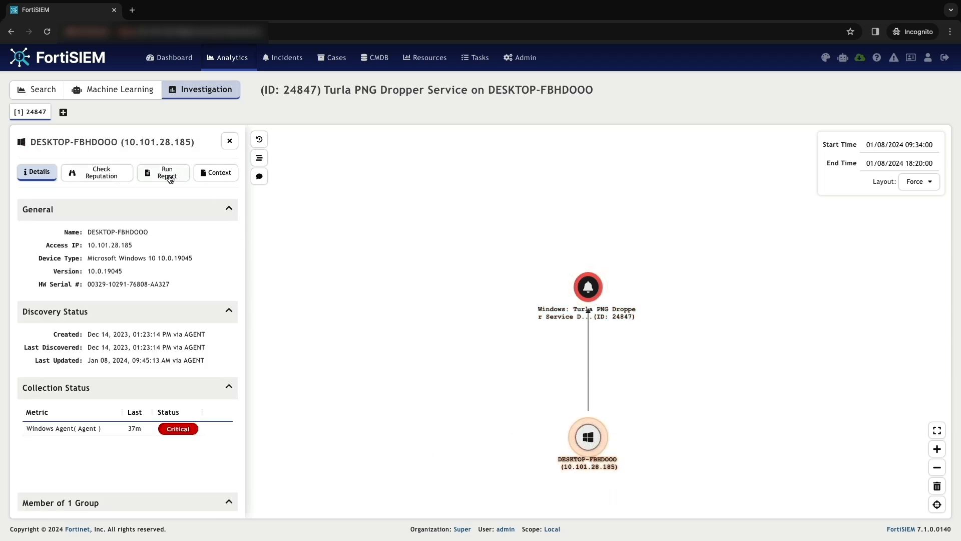
Run the Live Osquery Windows Services report on DESKTOP-FBHDOOO and show its results
click(166, 173)
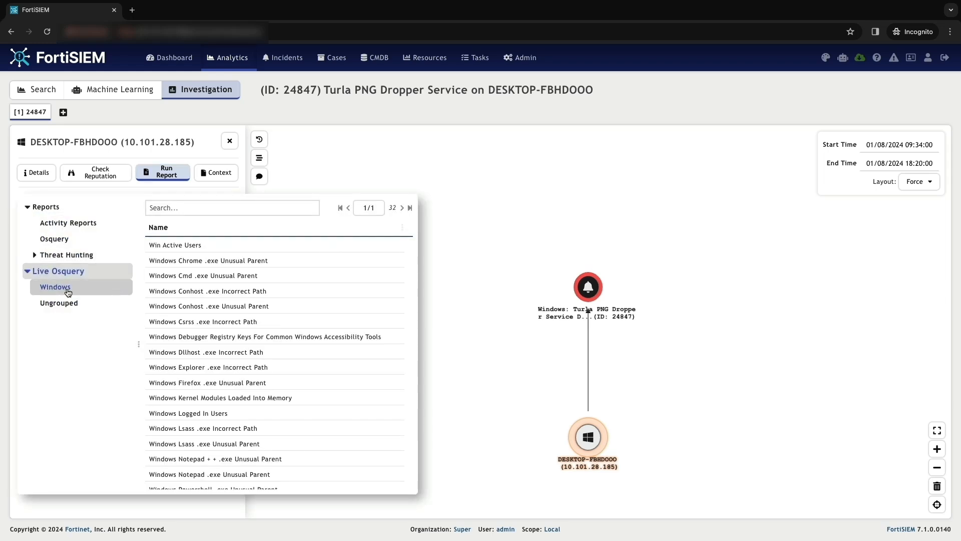
text(ser)
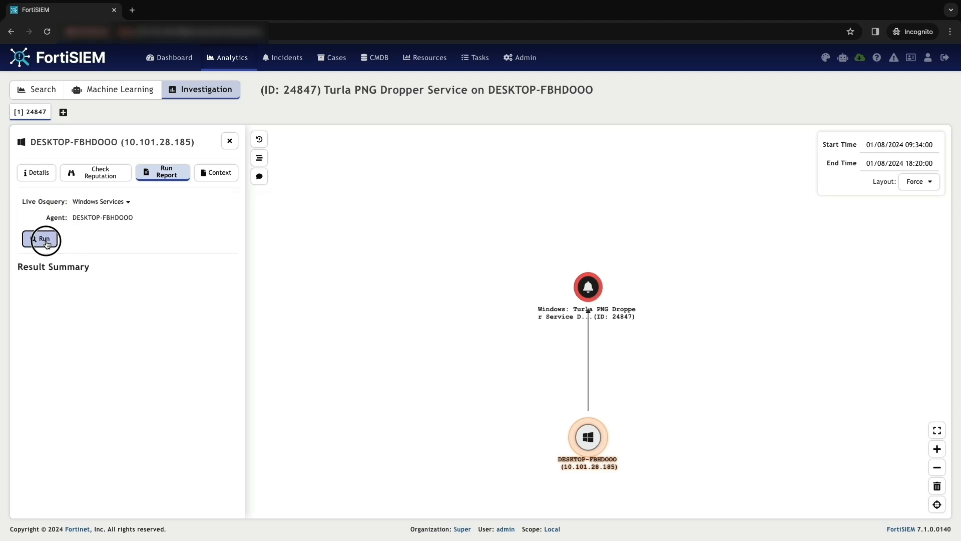
click(40, 239)
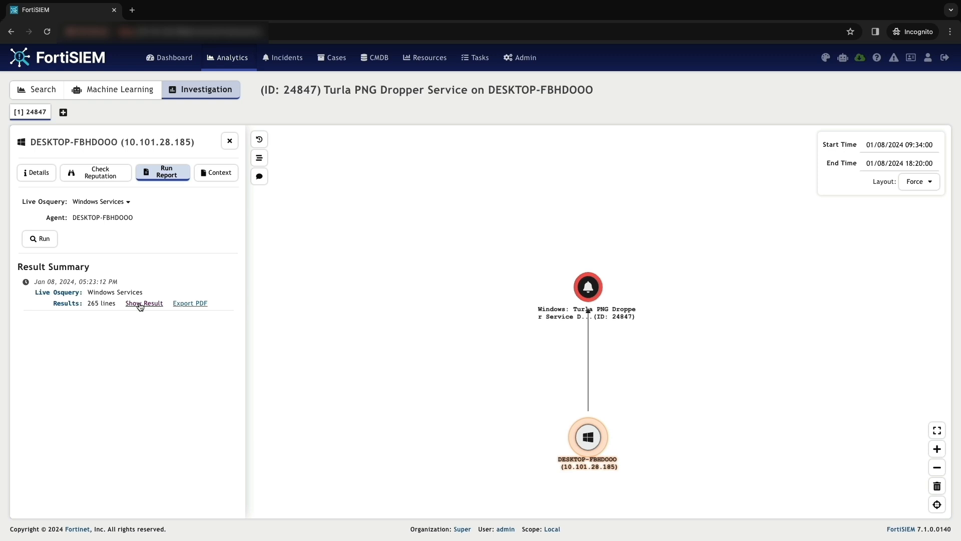
click(144, 302)
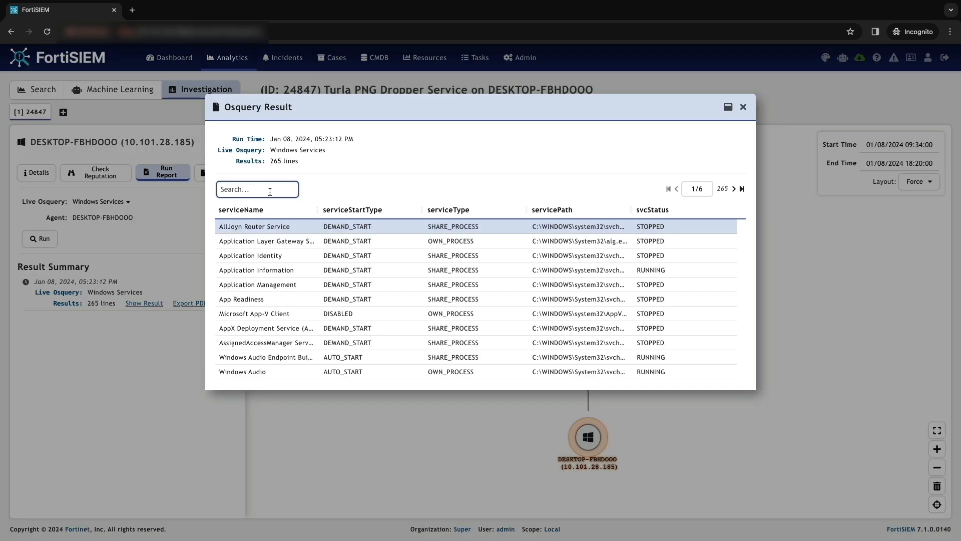
Filter the results for WerFault, confirm the service is stopped, and export them as PDF
text(Wer)
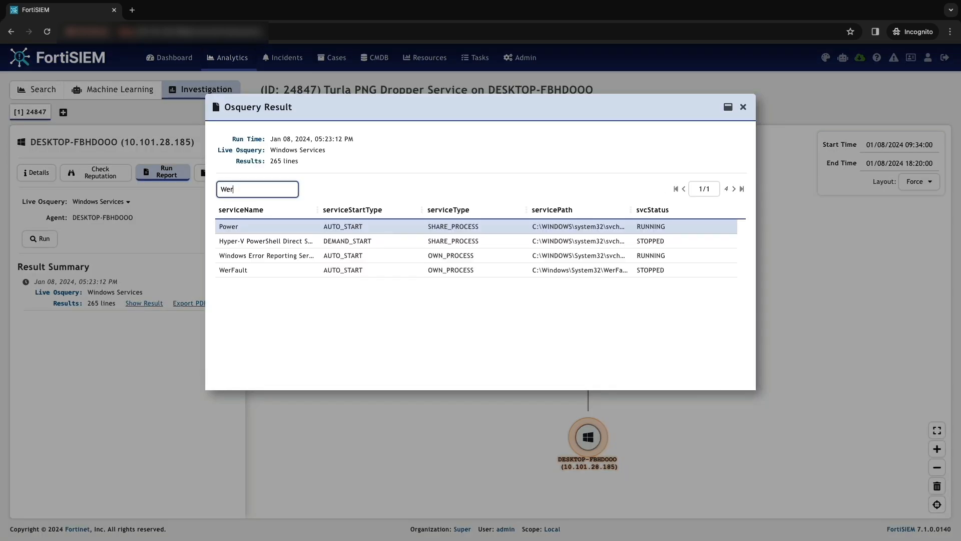
text(Fault)
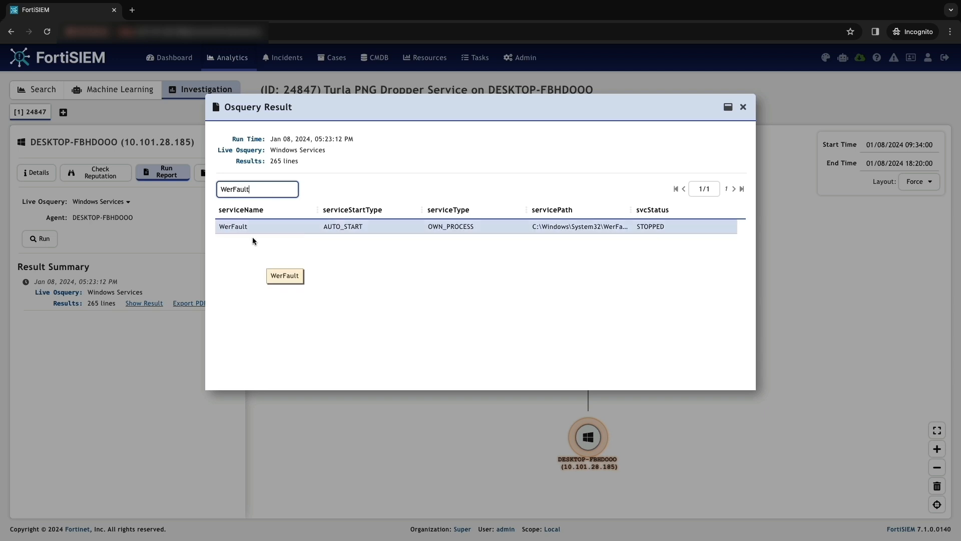
mouse_move(258, 230)
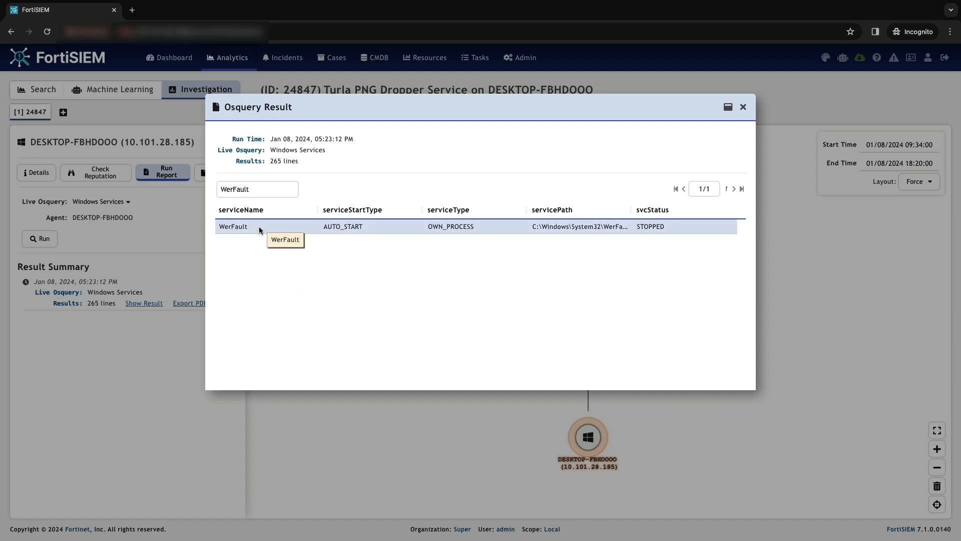
click(742, 106)
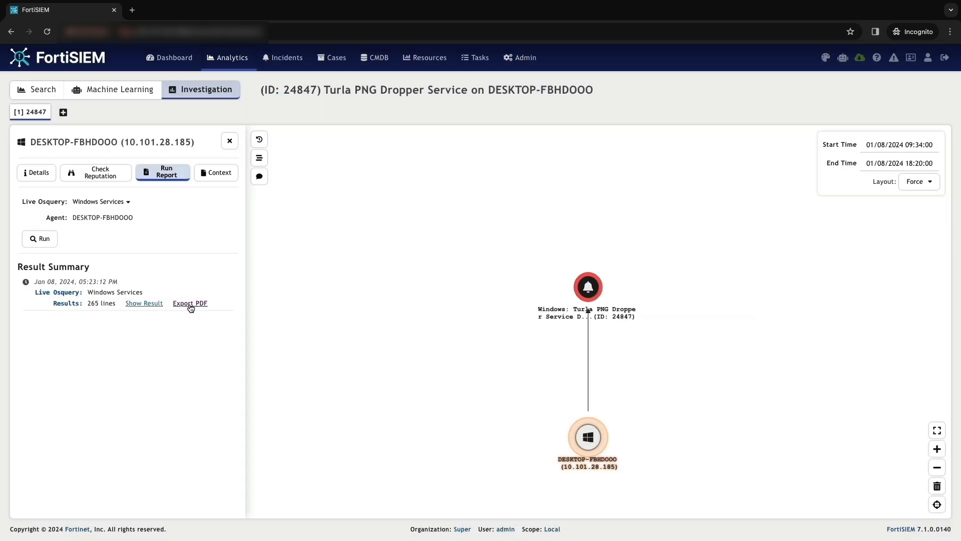
click(191, 302)
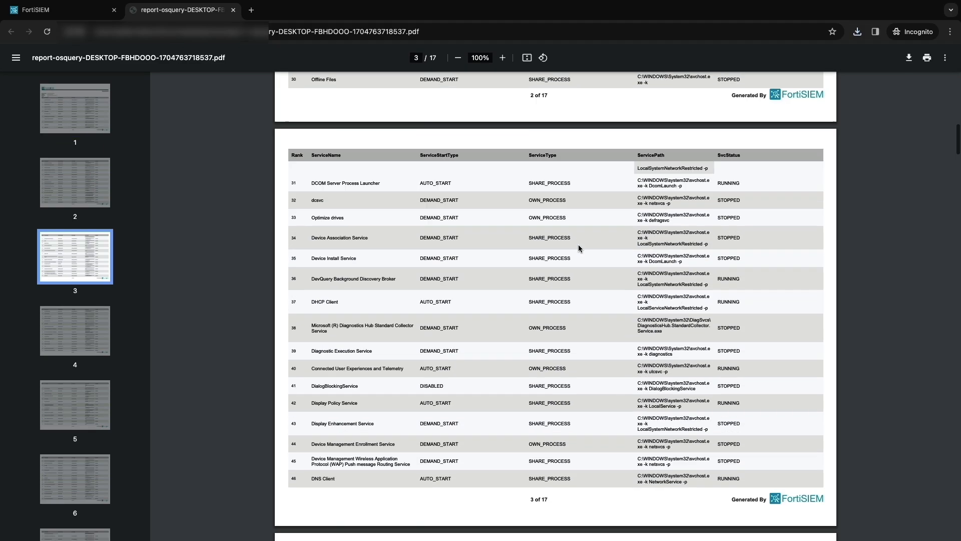
scroll(down, 3)
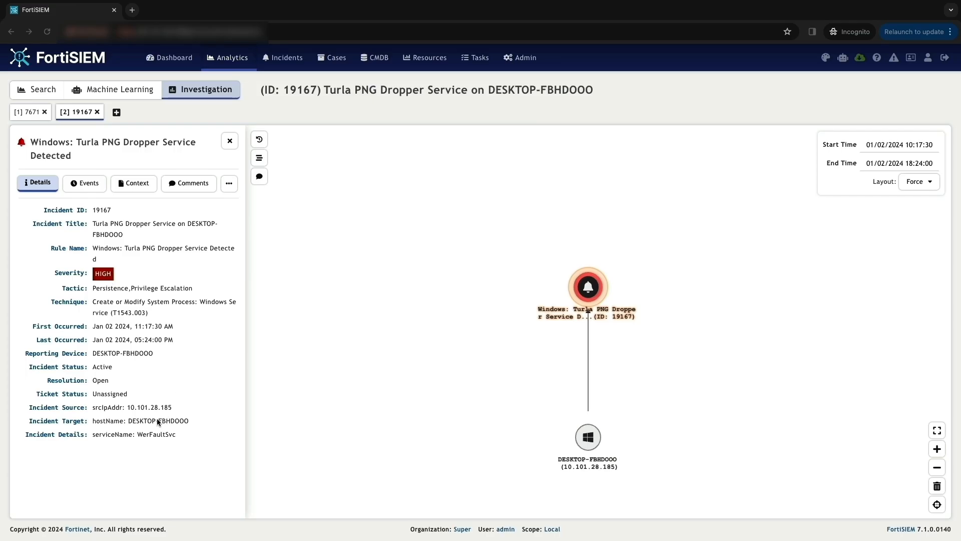
Remediate incident 19167 against the Lab184 firewall under Network Device > Firewall
click(230, 182)
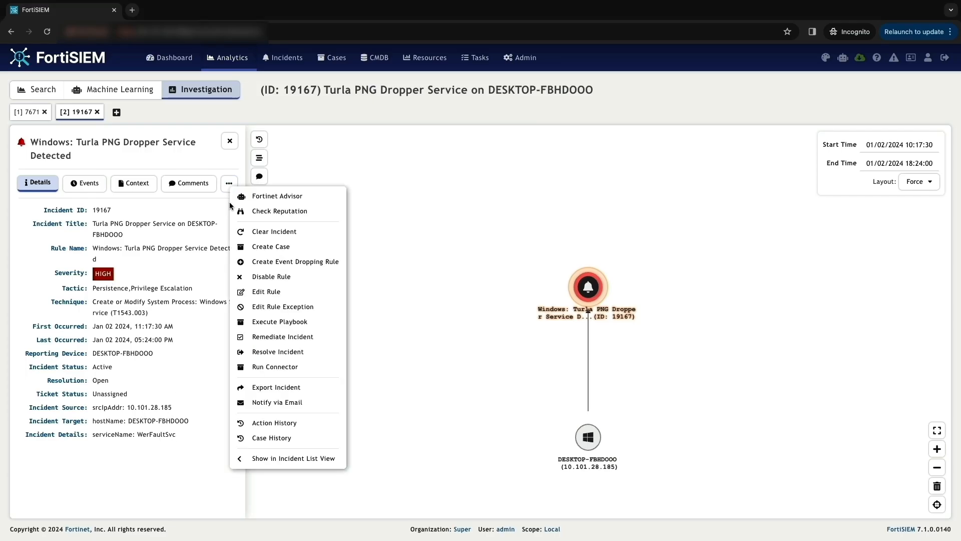
click(282, 336)
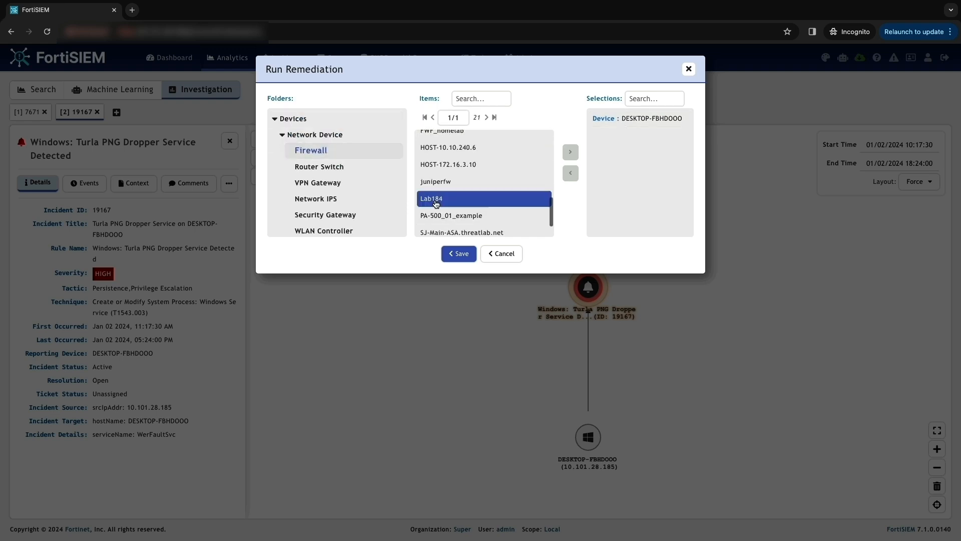
click(458, 253)
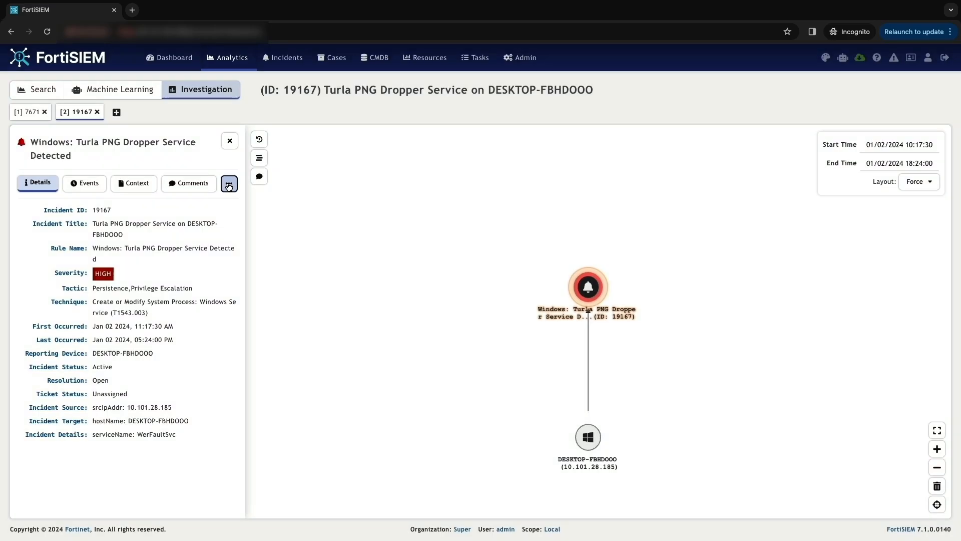
Expand the second Remediation Triggered entry showing Block Source IP FortiOS 7.x on 10.101.28.184
click(228, 184)
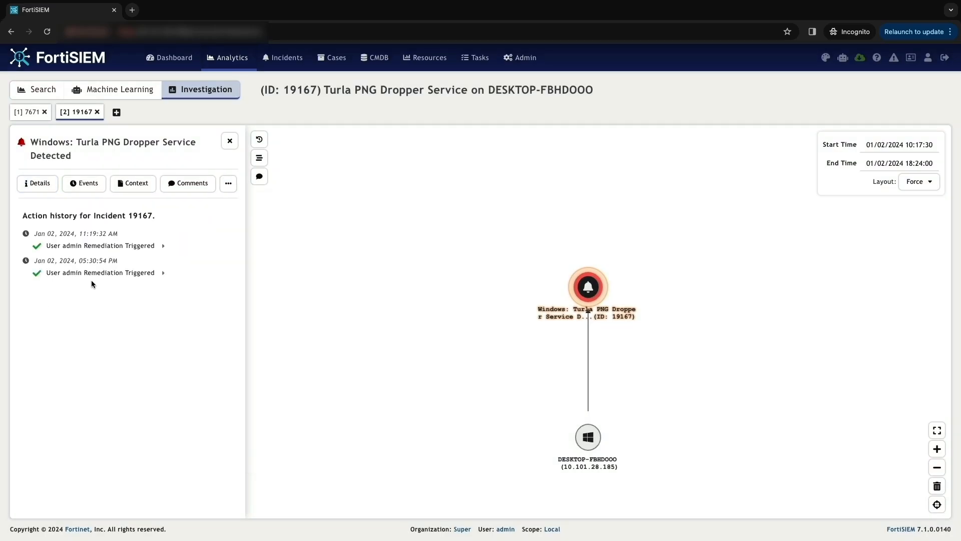
mouse_move(162, 286)
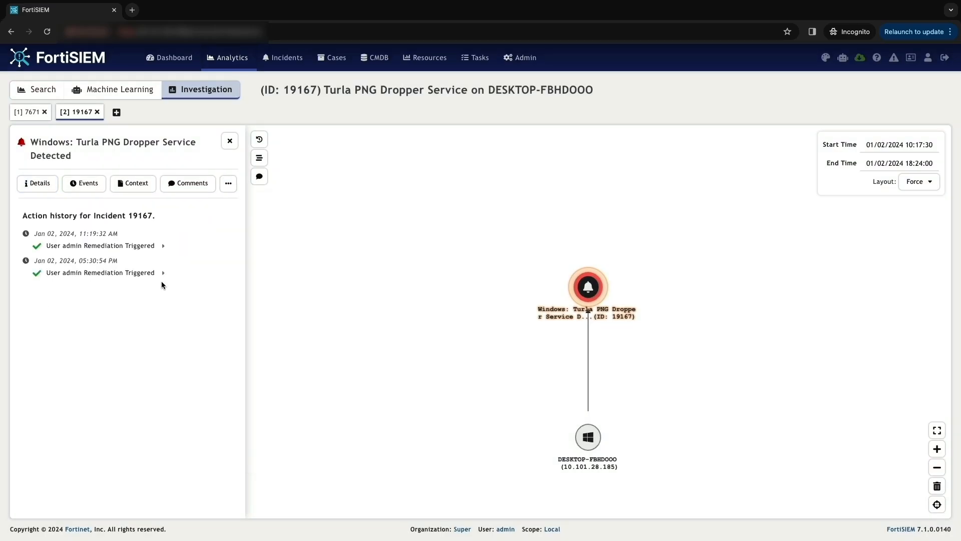
click(163, 273)
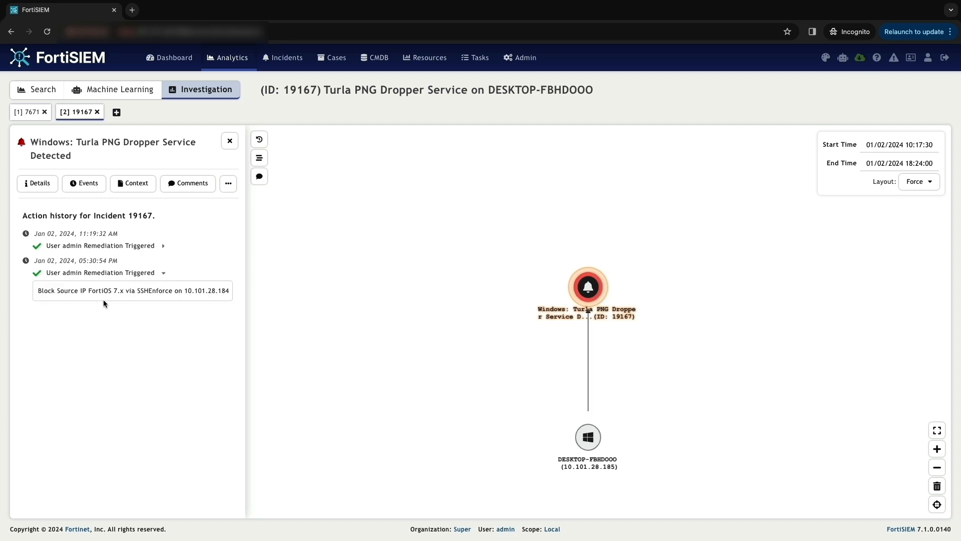
mouse_move(182, 309)
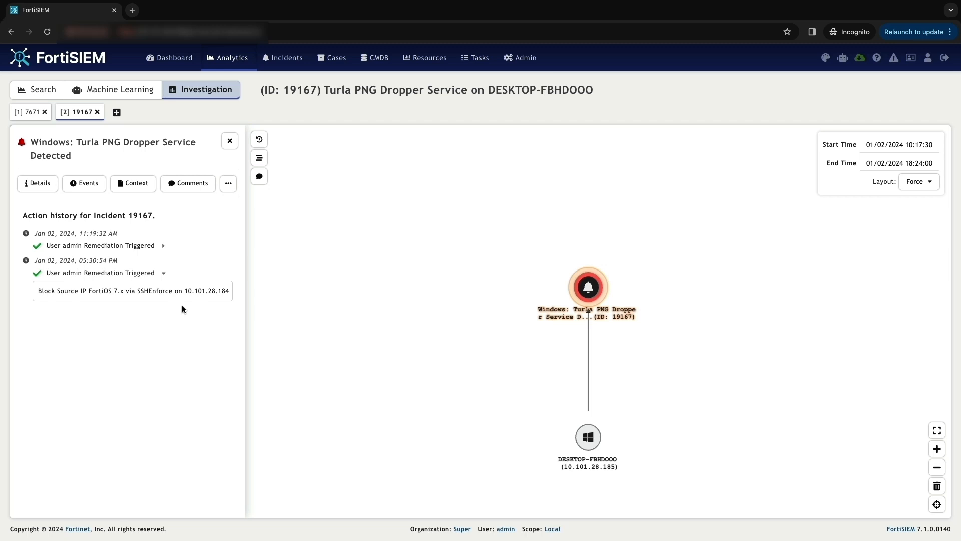
mouse_move(192, 309)
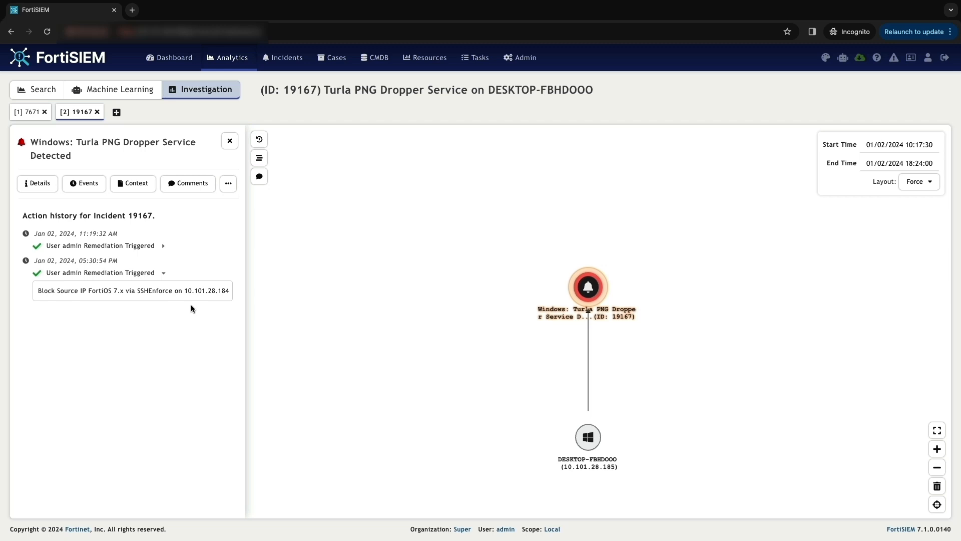